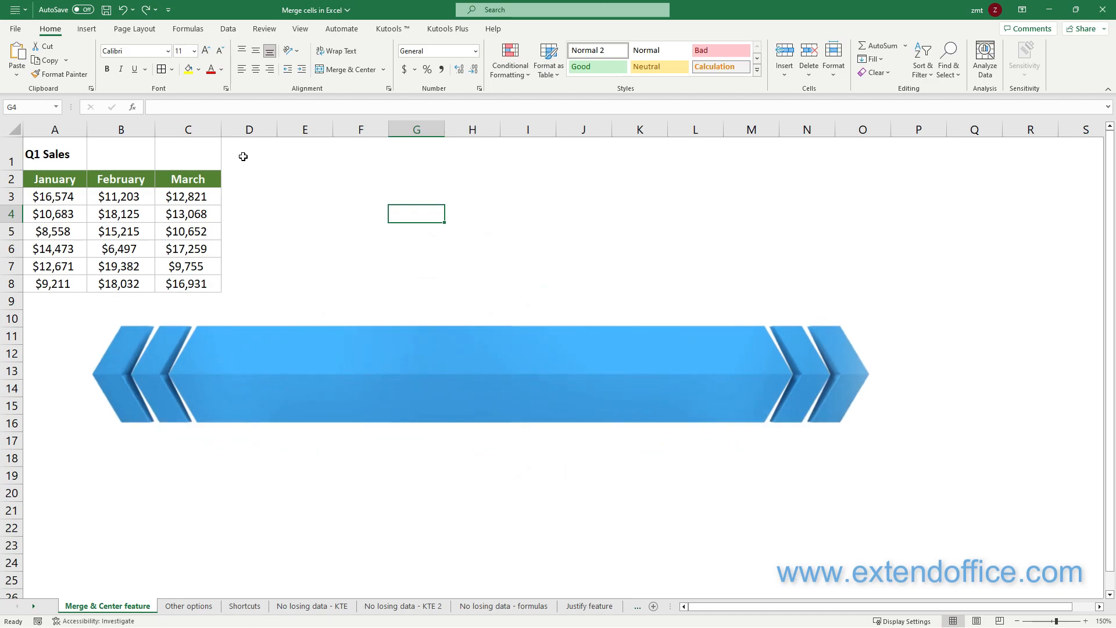
Merge and centre A1:C1 so Q1 Sales spans the three month columns.
drag(54, 153, 121, 153)
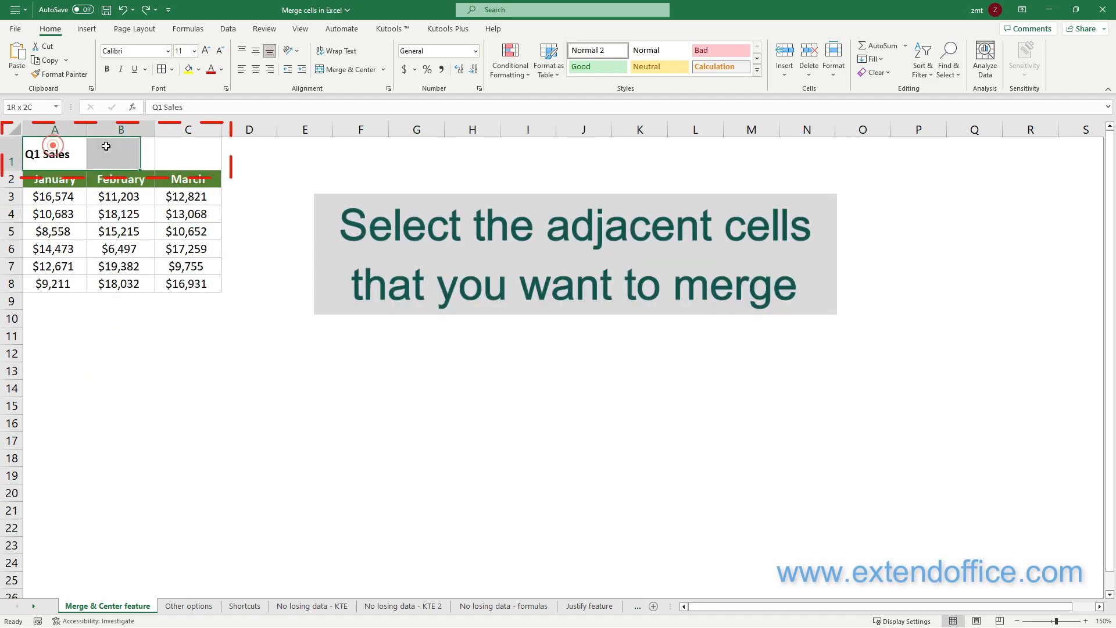
drag(54, 153, 187, 154)
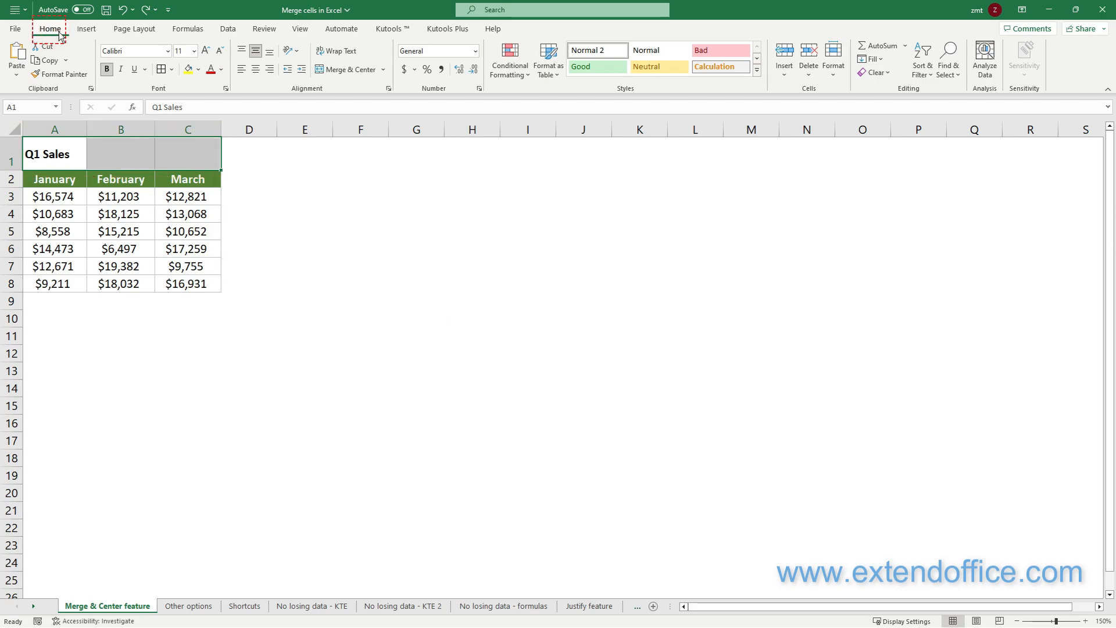
mouse_move(349, 69)
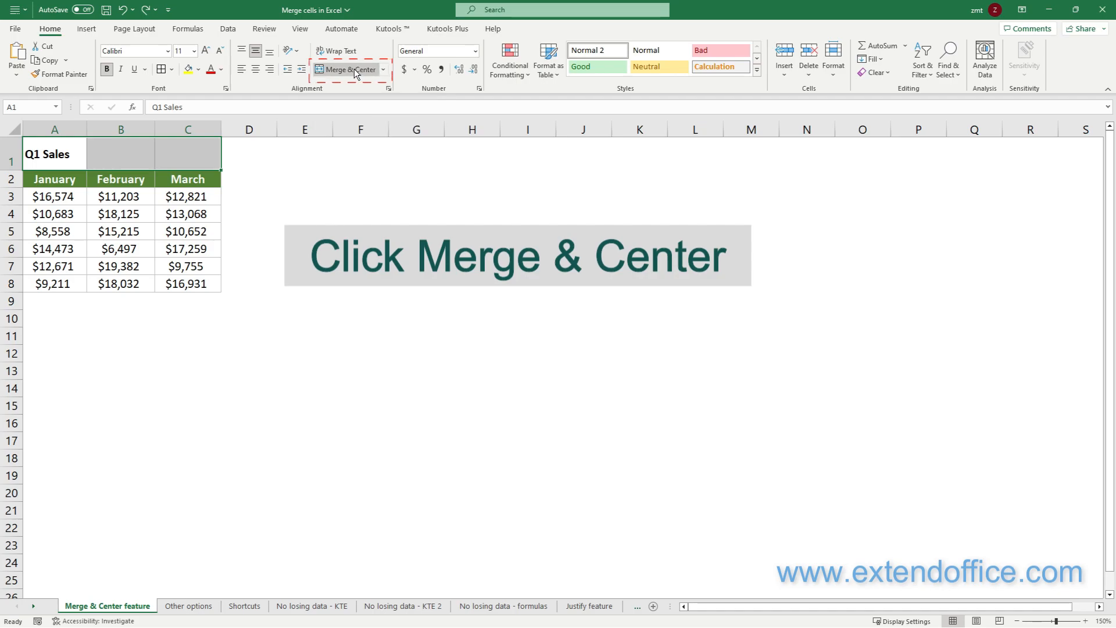
click(347, 69)
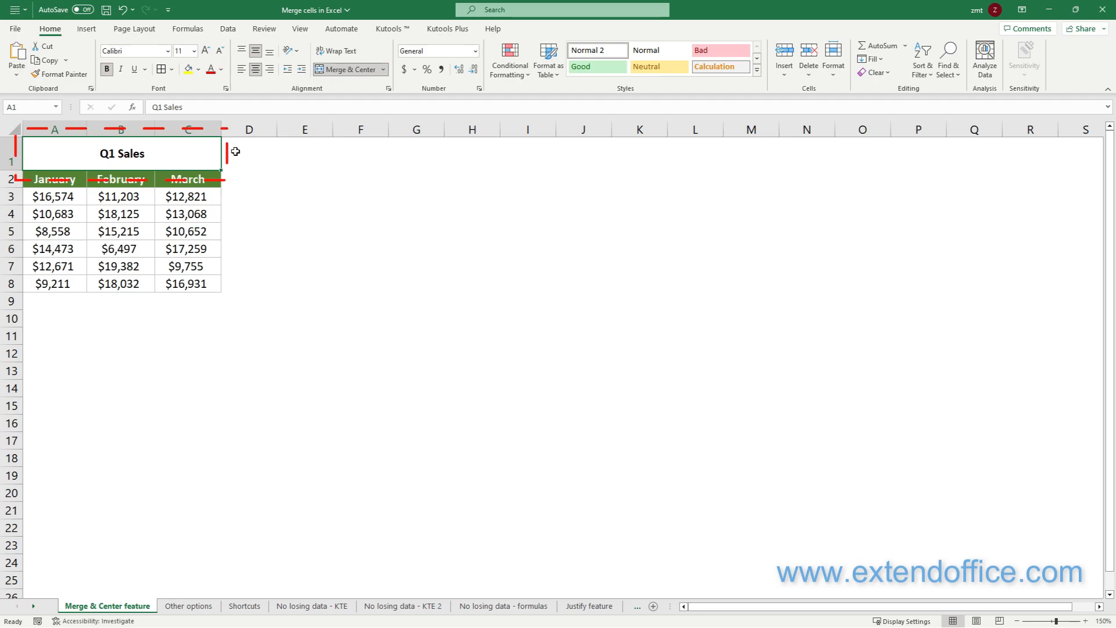
click(188, 606)
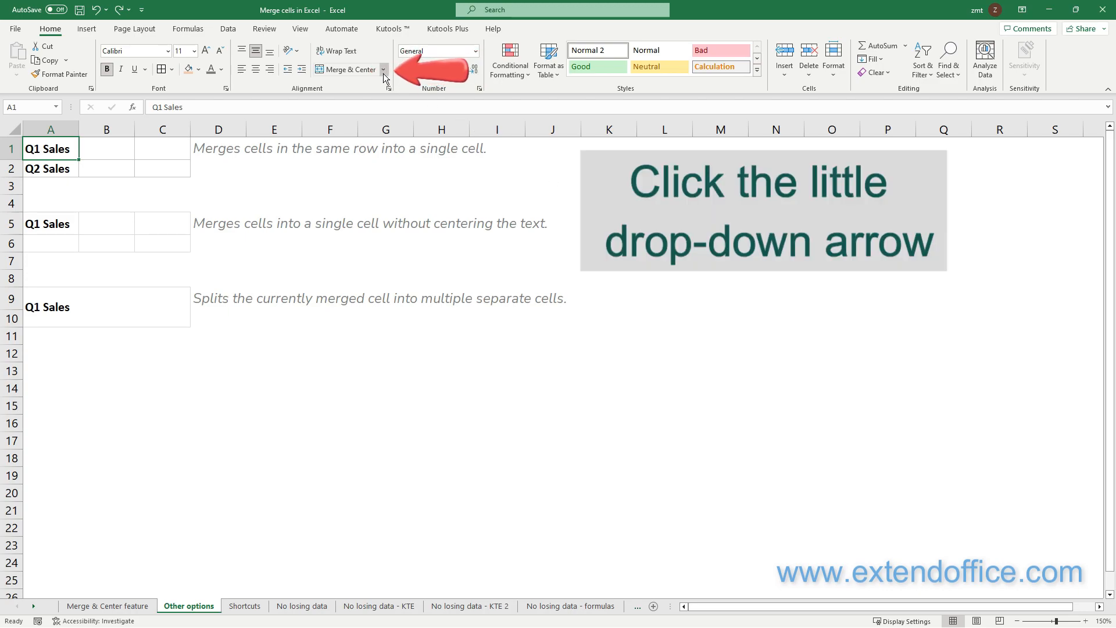
Show the Merge & Center drop-down options on the Other options sheet.
click(384, 69)
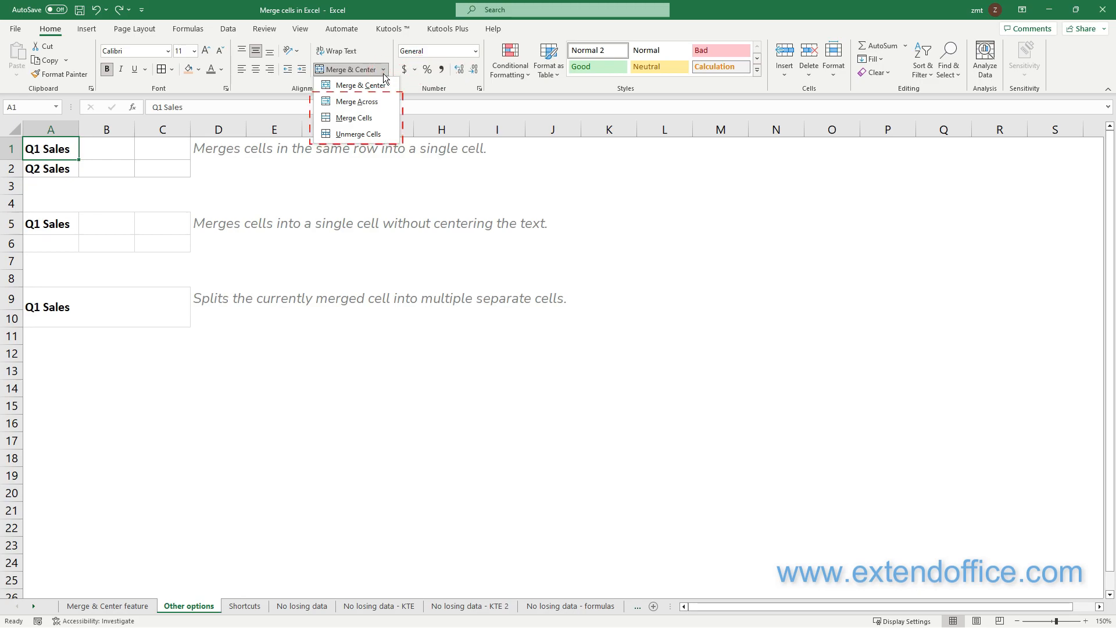
mouse_move(350, 101)
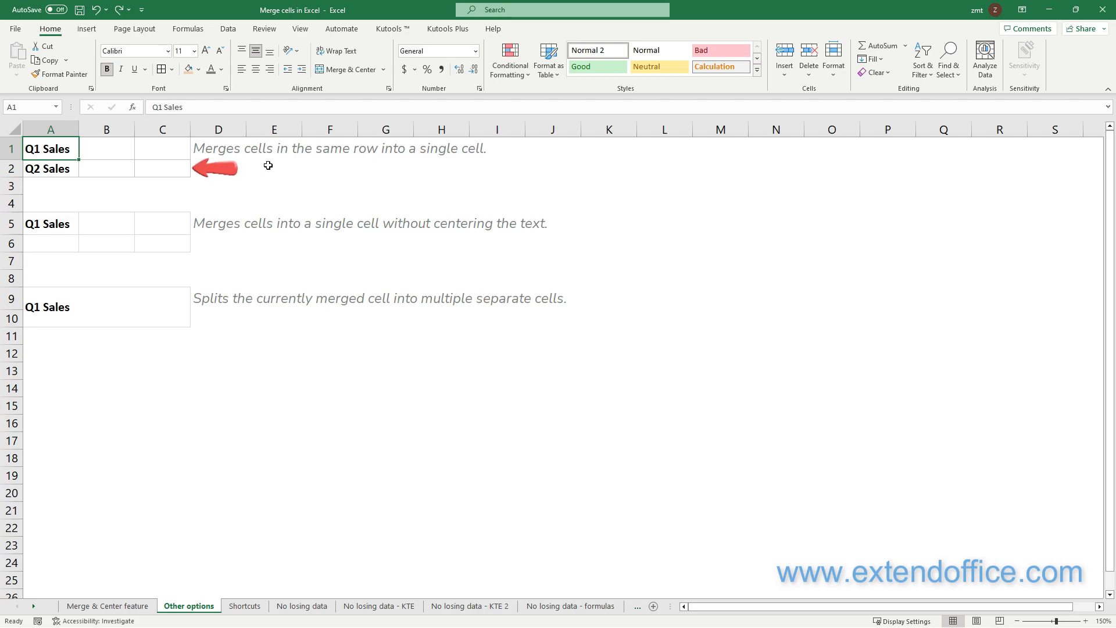
Apply Merge Across to A1:C2 so Q1 and Q2 Sales each span columns A–C.
drag(50, 148, 161, 168)
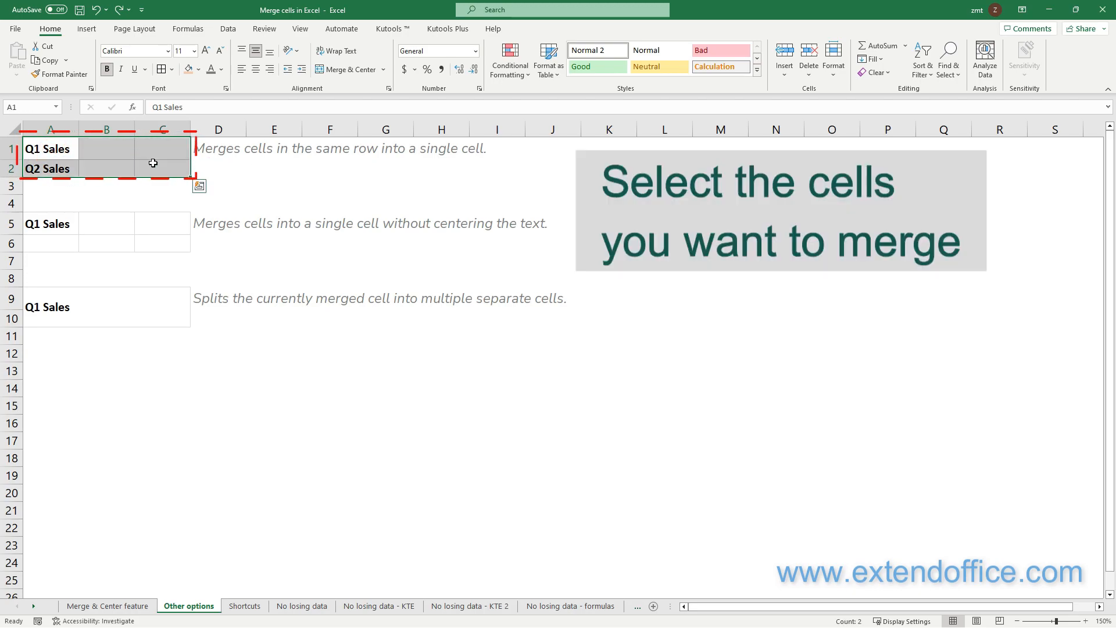
click(383, 69)
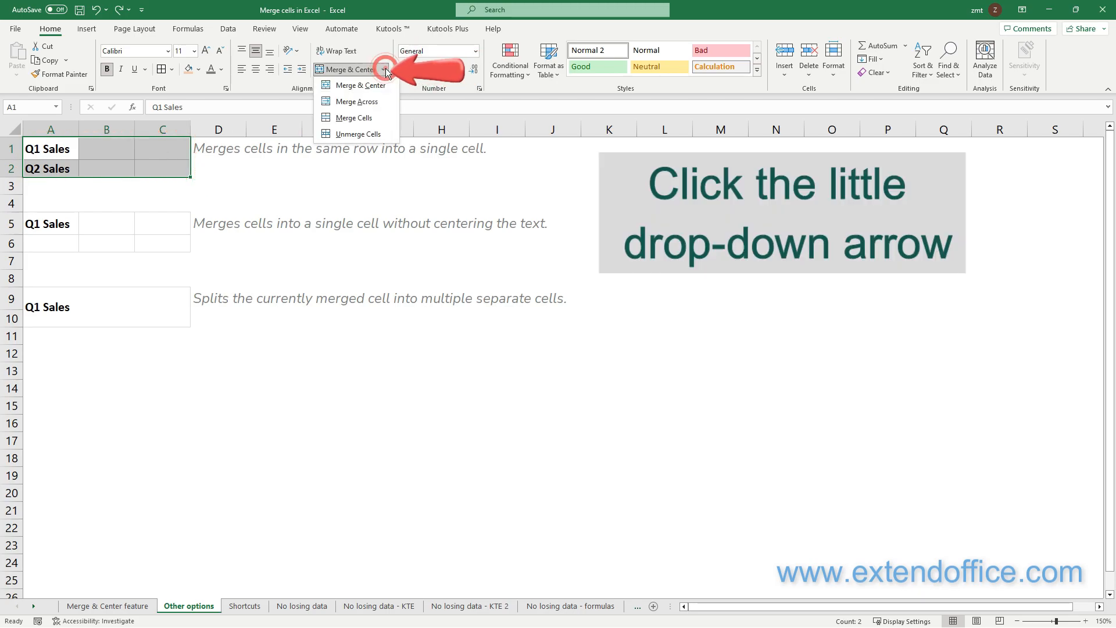
mouse_move(354, 101)
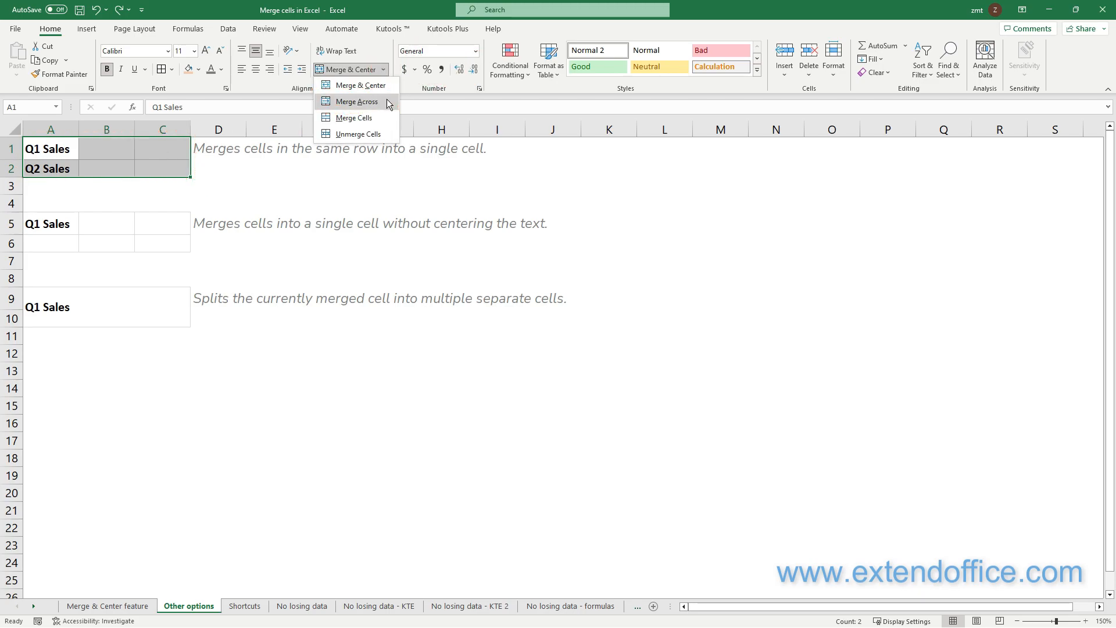
click(358, 102)
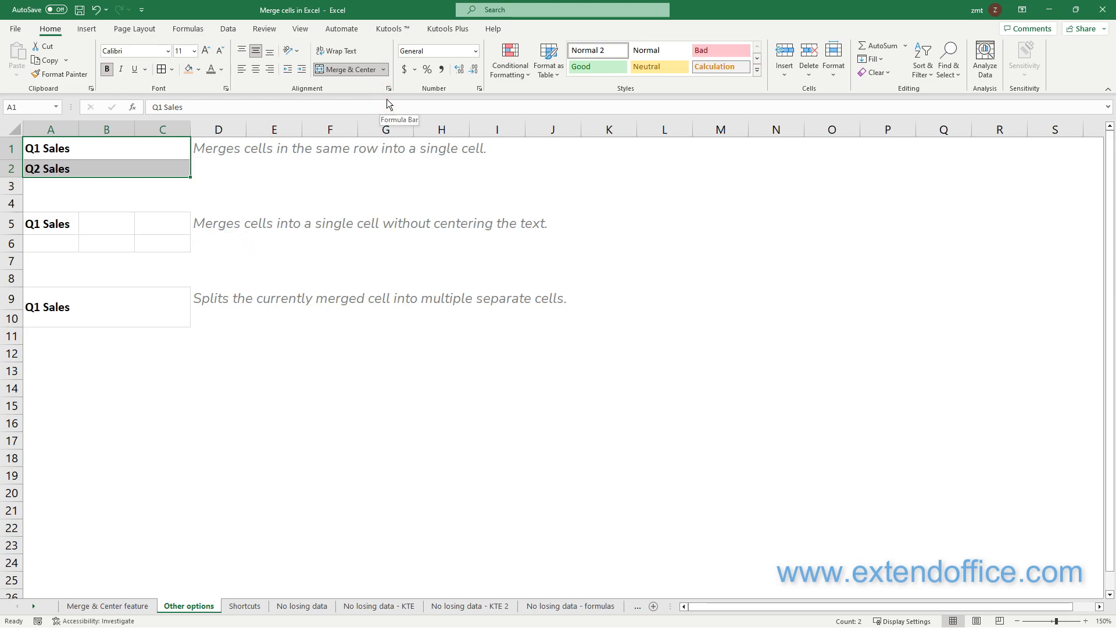
Apply Merge Cells to A5:C6, making one left-aligned Q1 Sales block.
drag(32, 223, 168, 243)
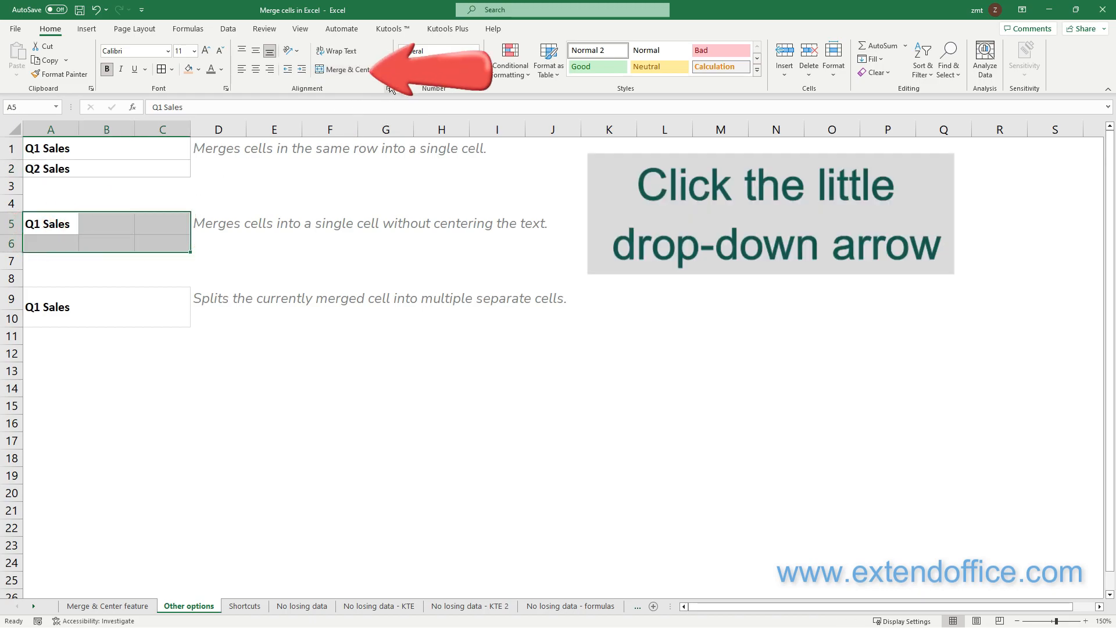
click(383, 69)
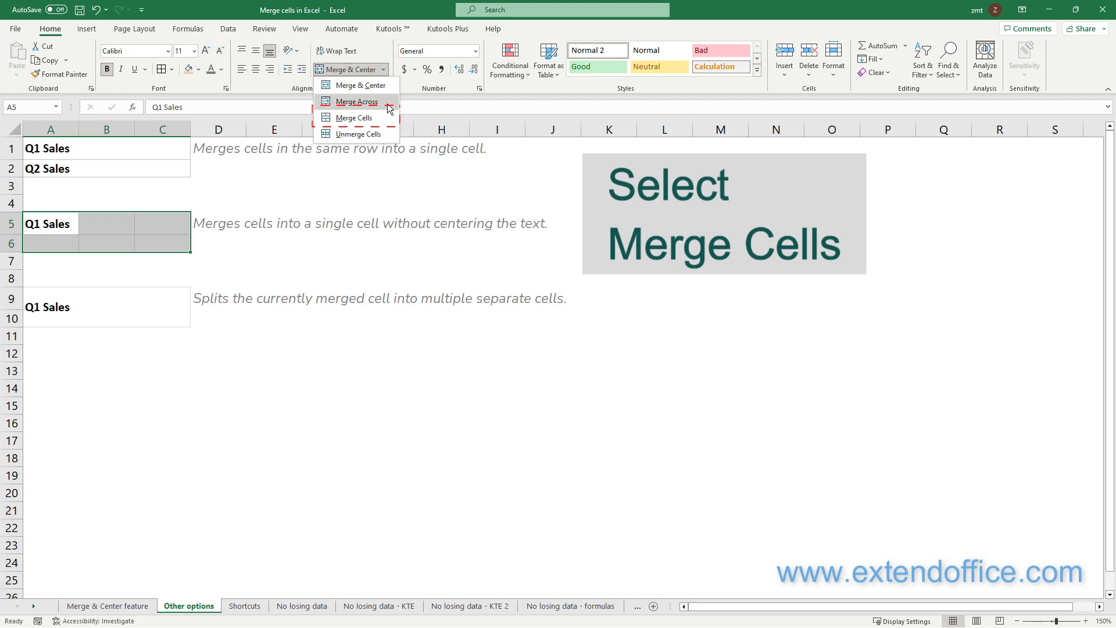
click(354, 118)
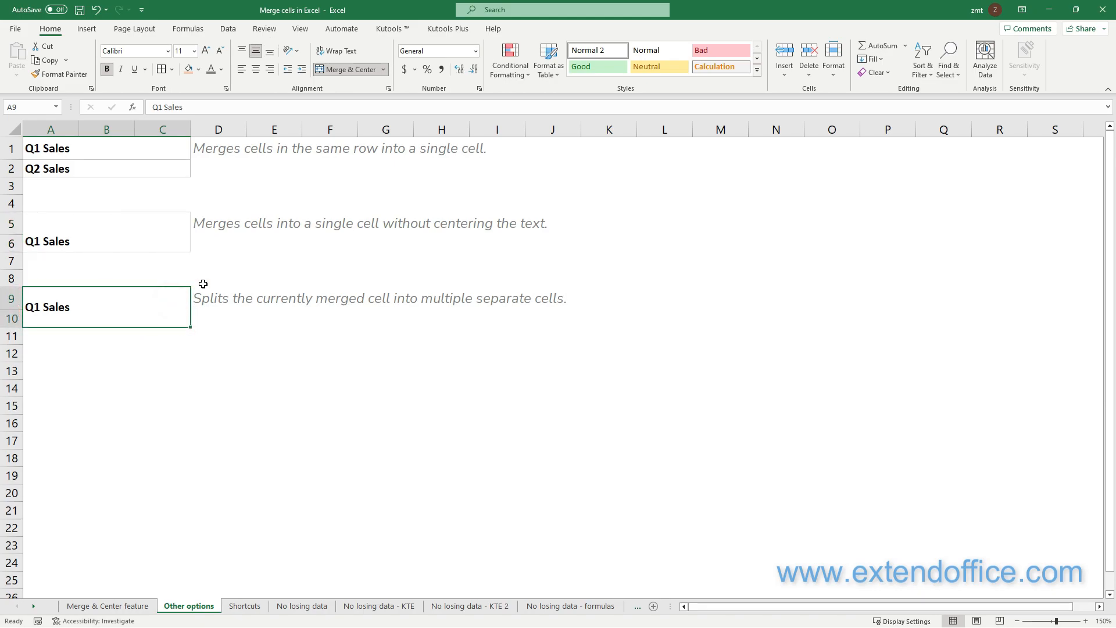
Unmerge the A9:C10 block with Unmerge Cells, leaving Q1 Sales in A9.
click(385, 69)
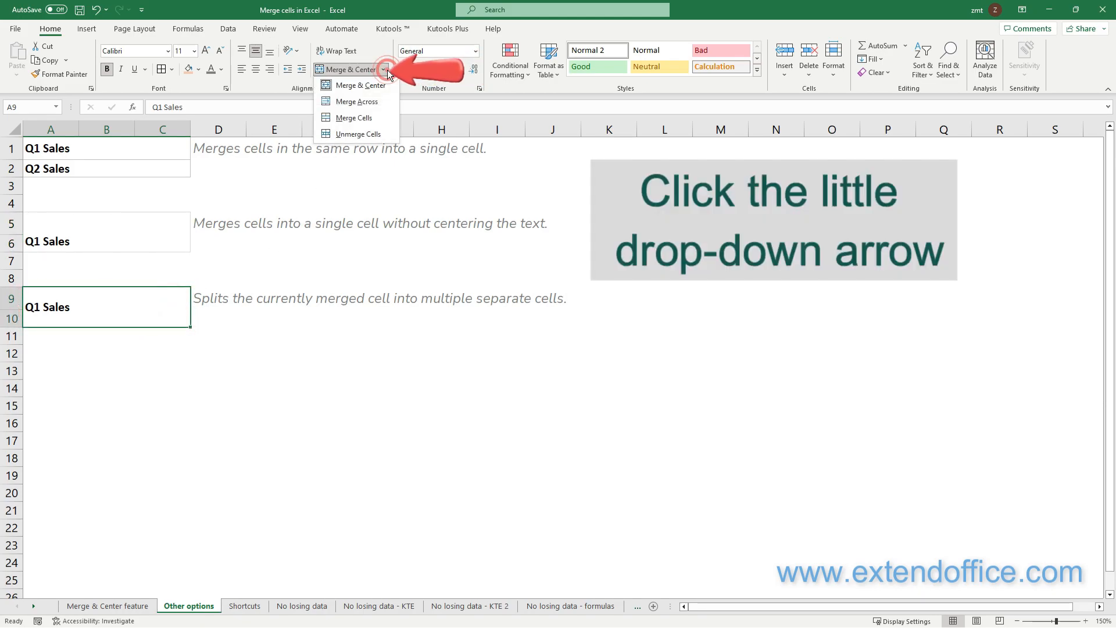
click(358, 134)
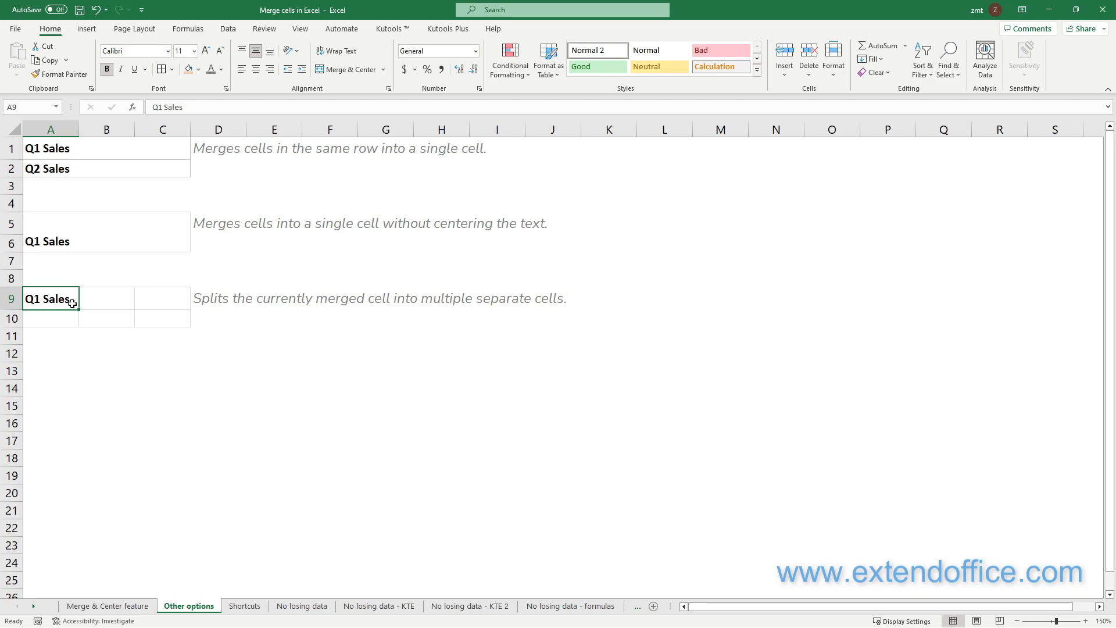
click(244, 606)
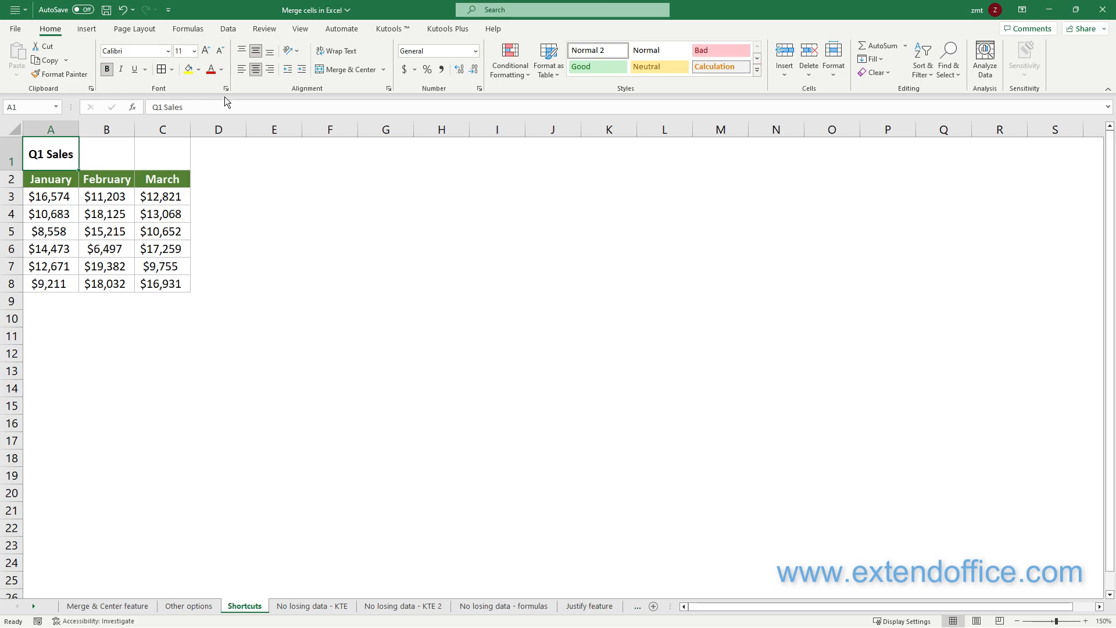
Merge and centre A1:C1 on the Shortcuts sheet using the Alt, H, M, C shortcut.
drag(51, 154, 162, 153)
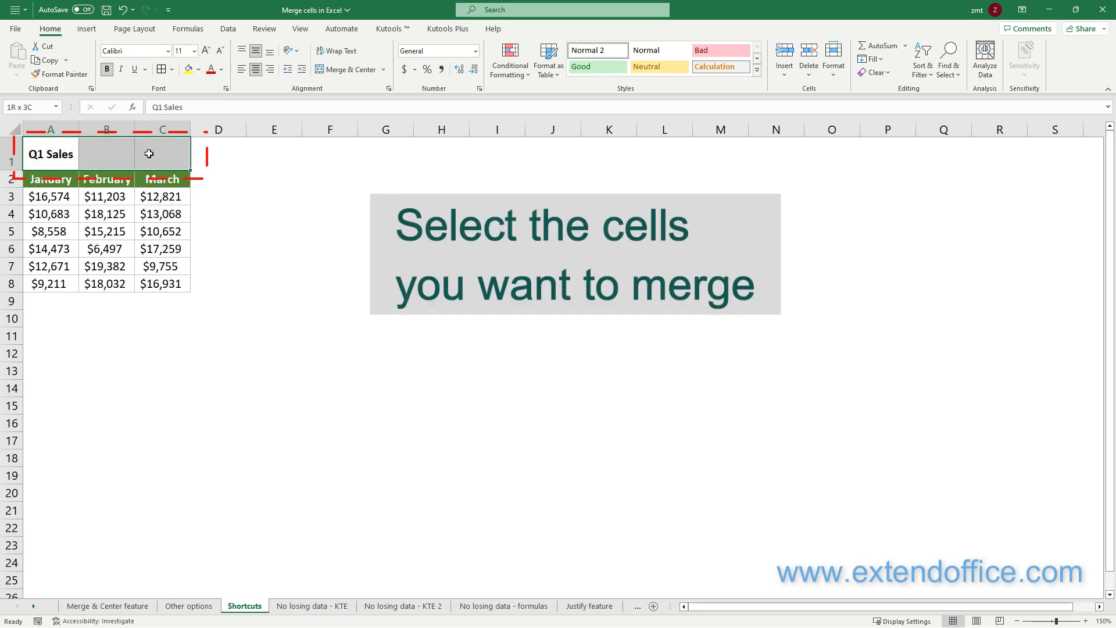
key(alt)
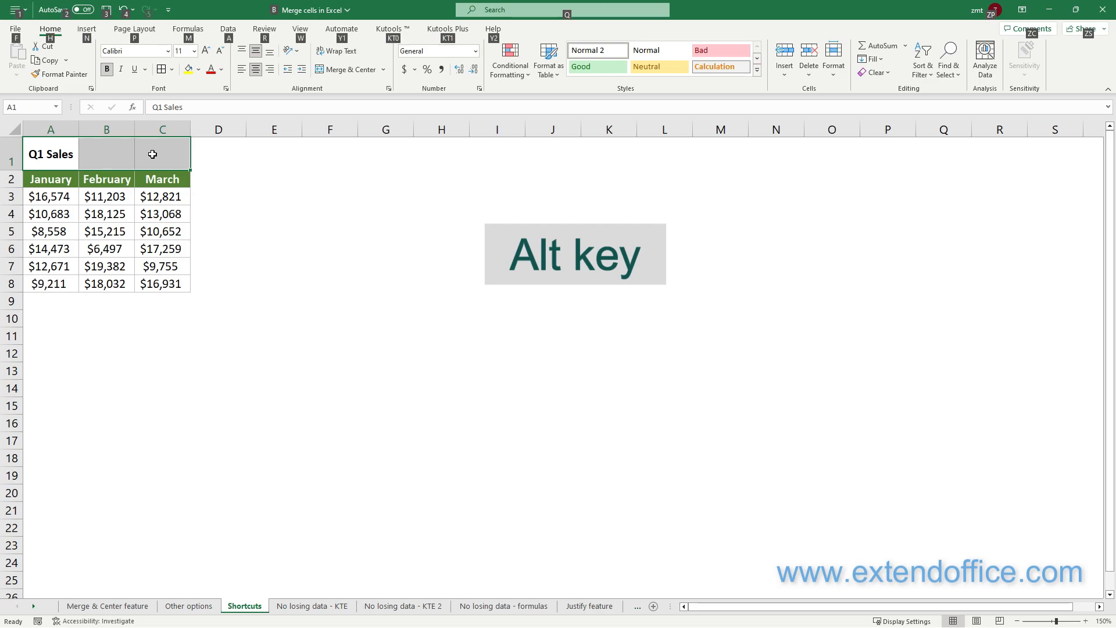
key(alt)
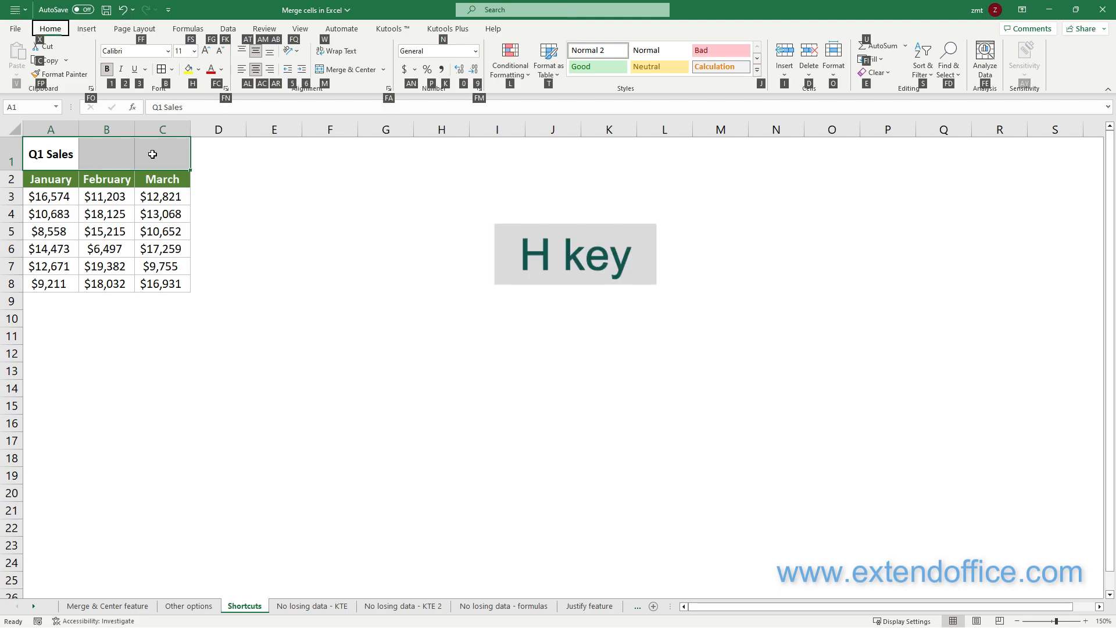
key(m)
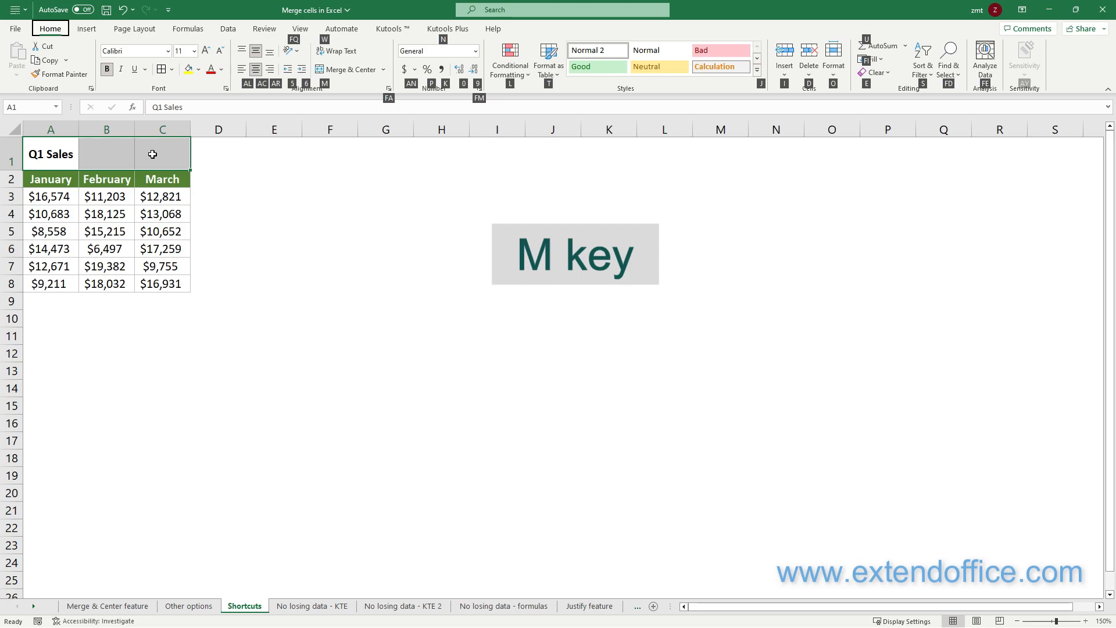
click(384, 69)
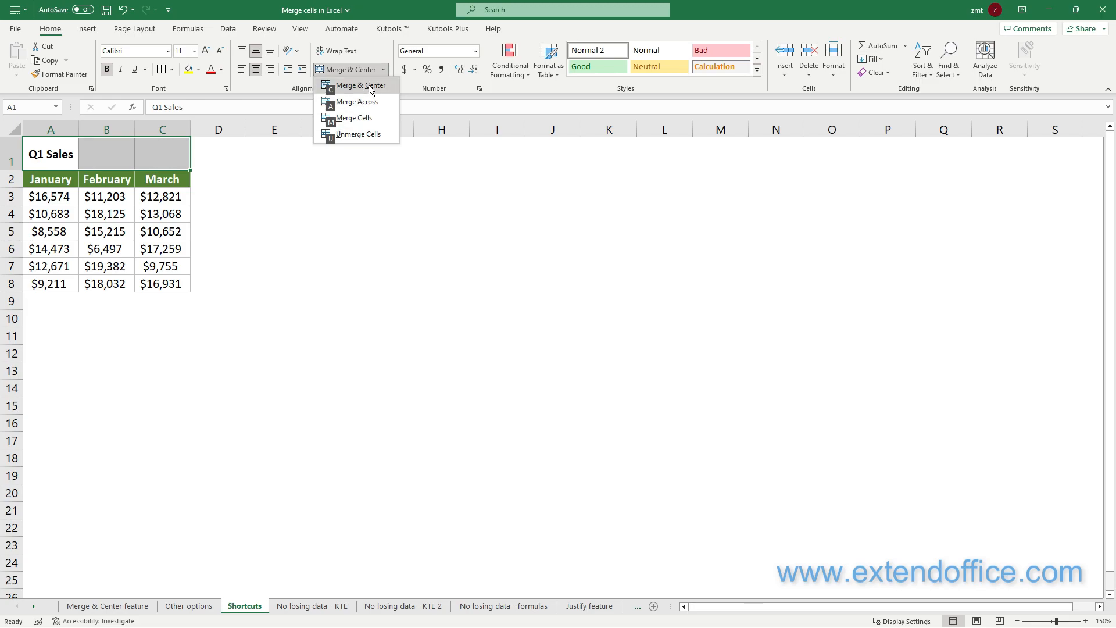
key(c)
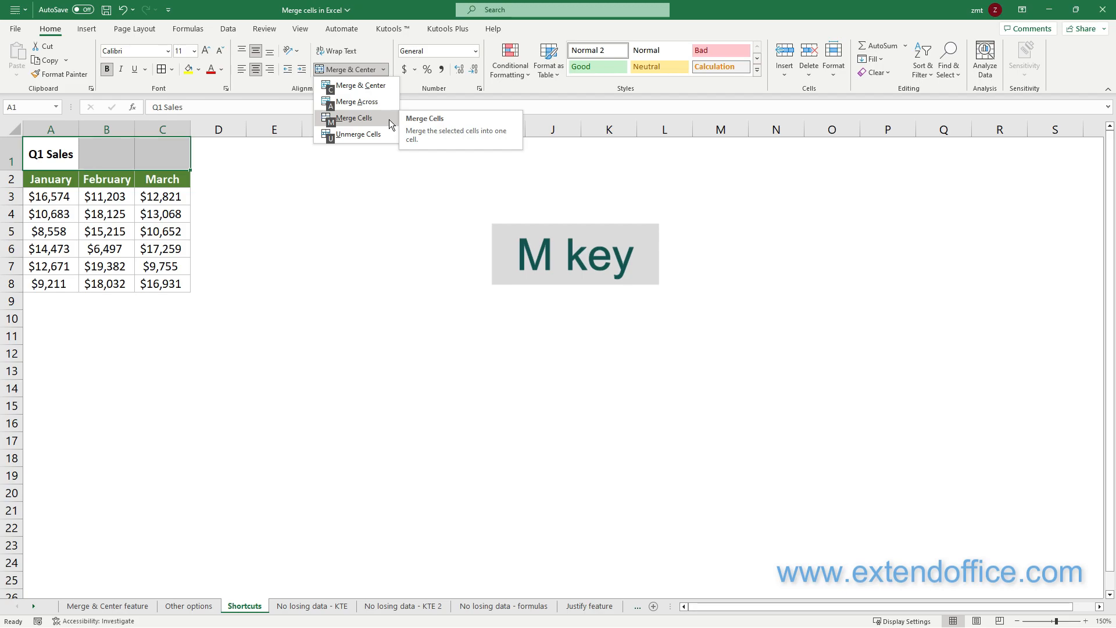
mouse_move(358, 134)
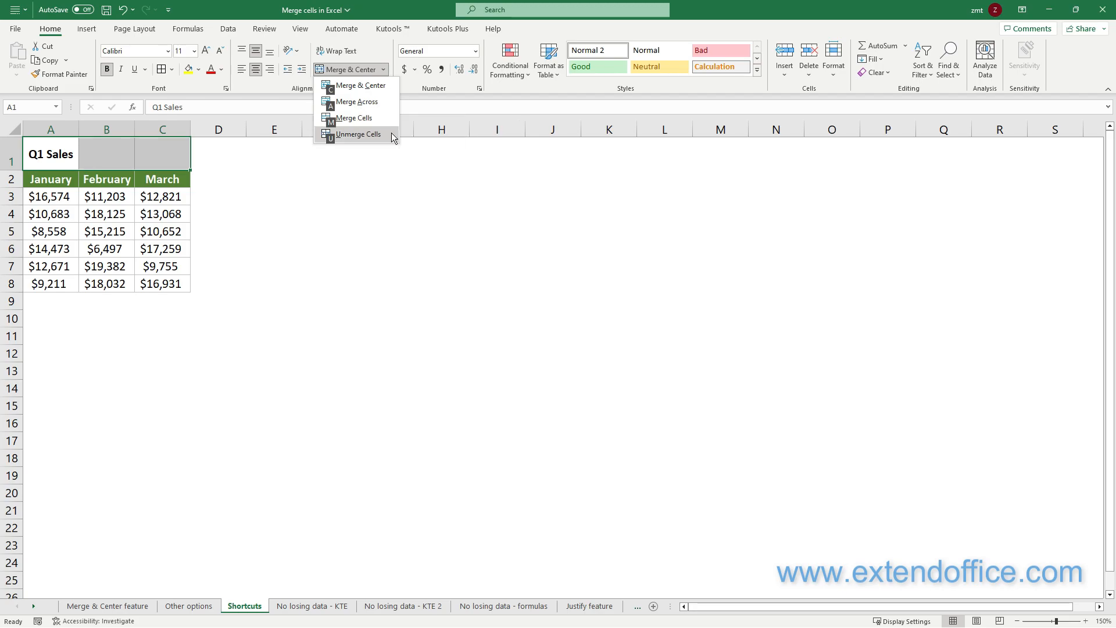
key(u)
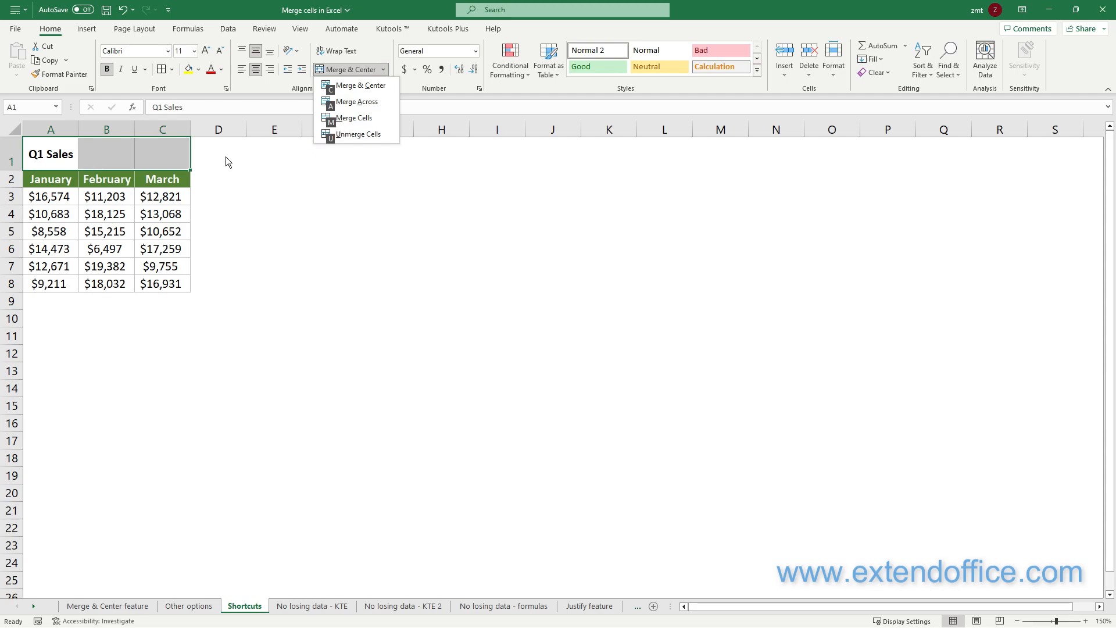
mouse_move(203, 155)
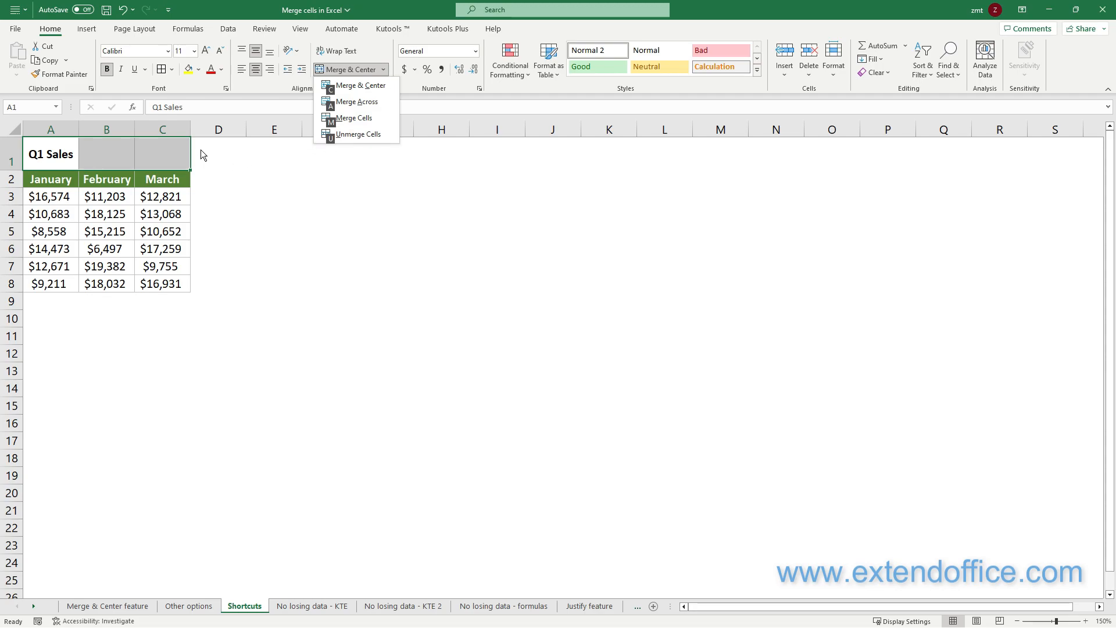
key(c)
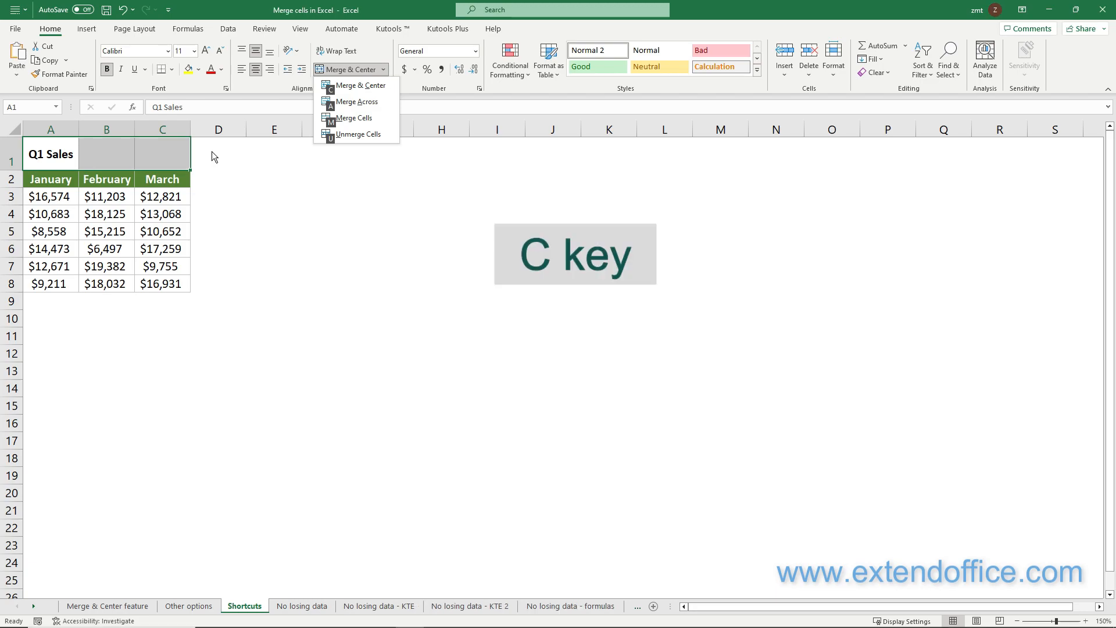
click(358, 85)
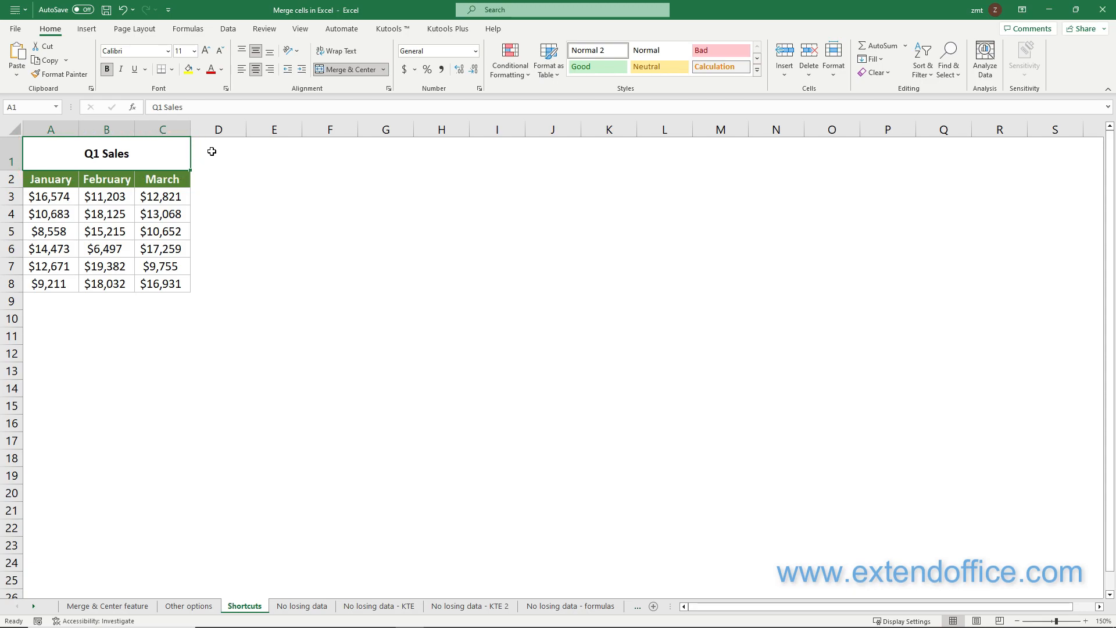
click(301, 606)
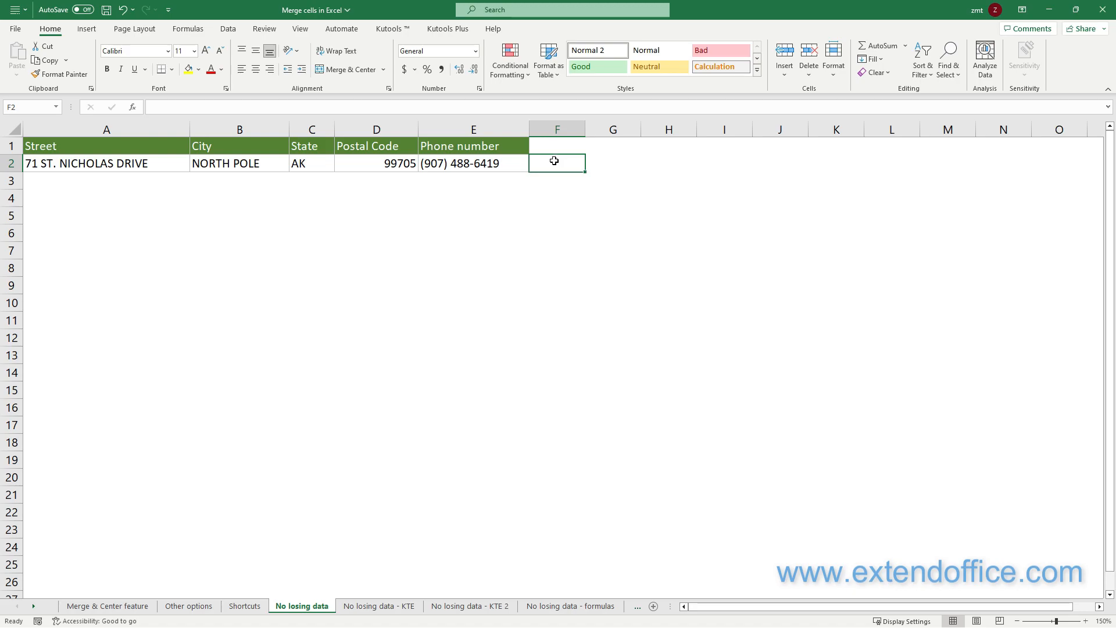
Merge row 2's address cells A2:E2, accepting that only the upper-left value is kept.
click(106, 163)
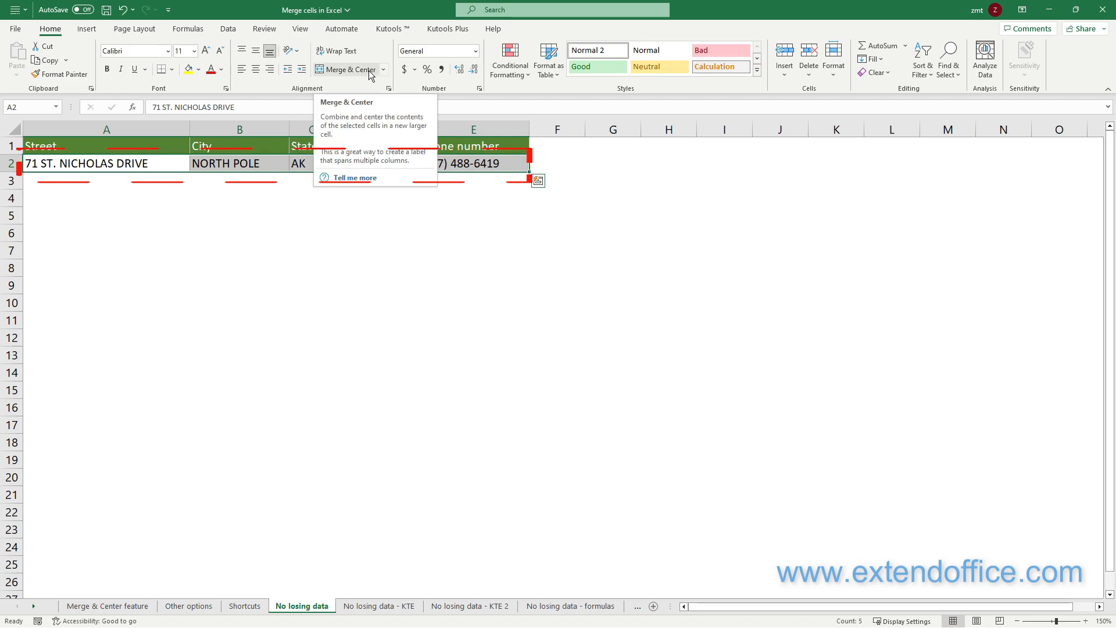
click(348, 69)
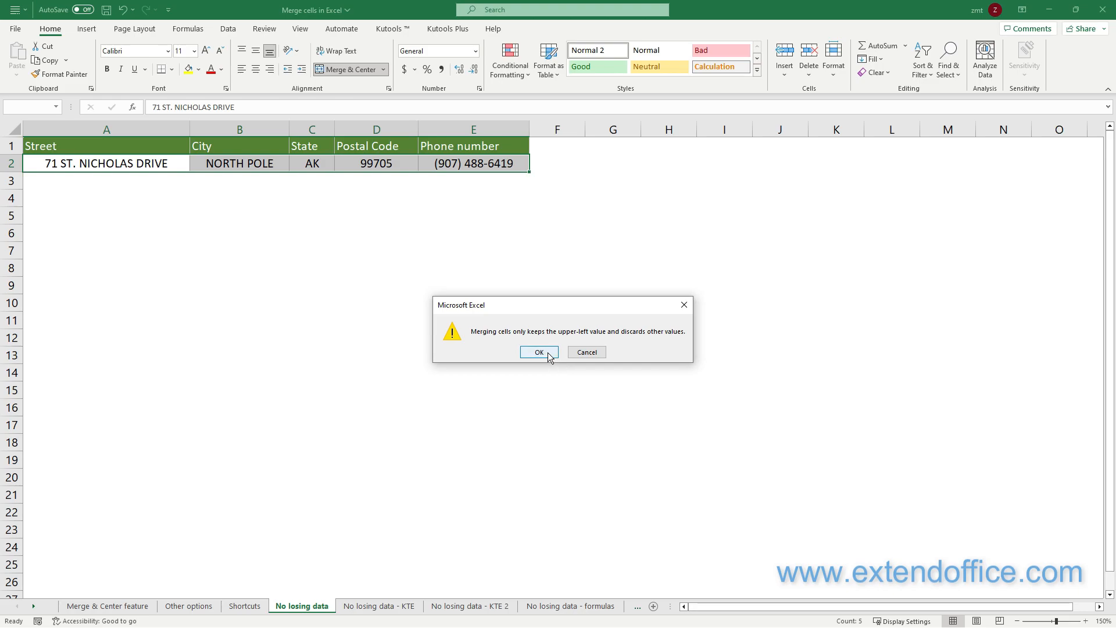
click(538, 352)
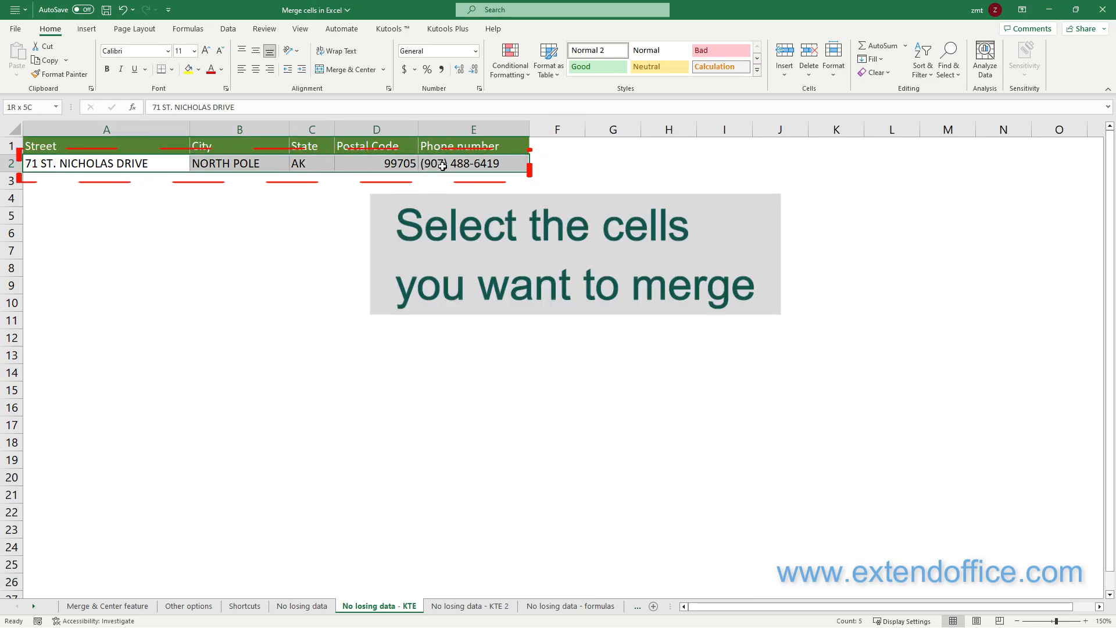
Launch Kutools' Combine Rows, Columns or Cells without Losing Data for row 2.
click(391, 28)
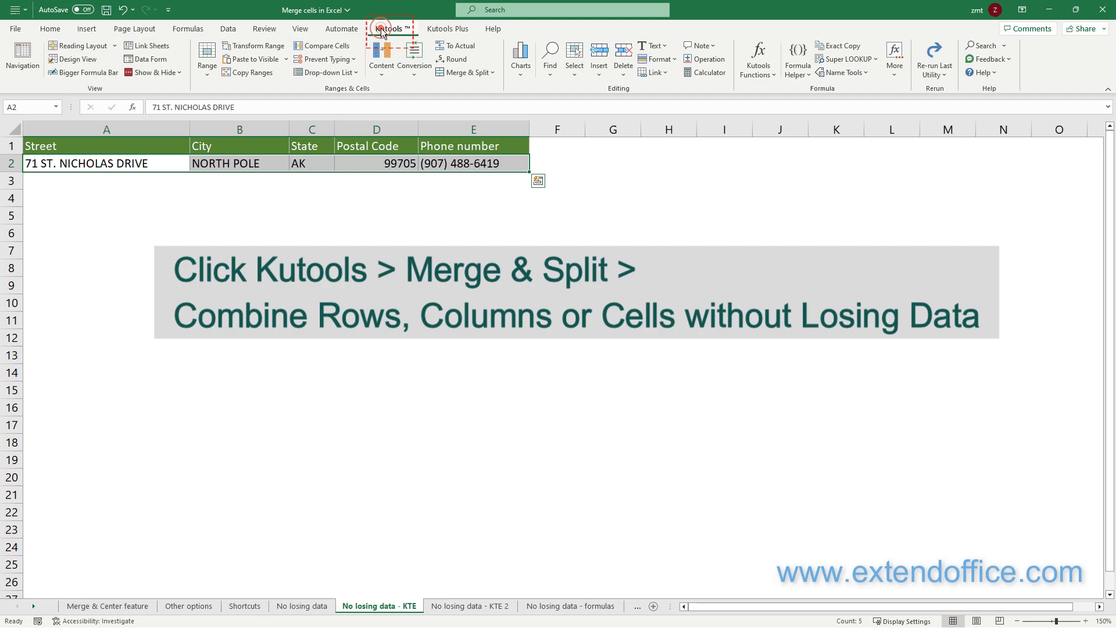
click(387, 29)
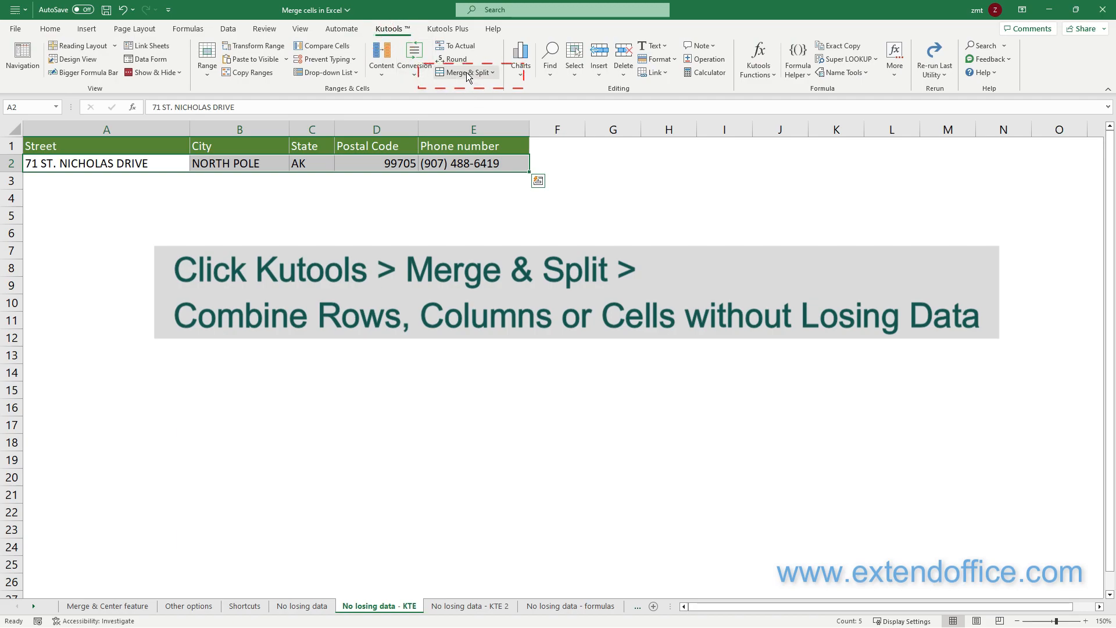
click(464, 72)
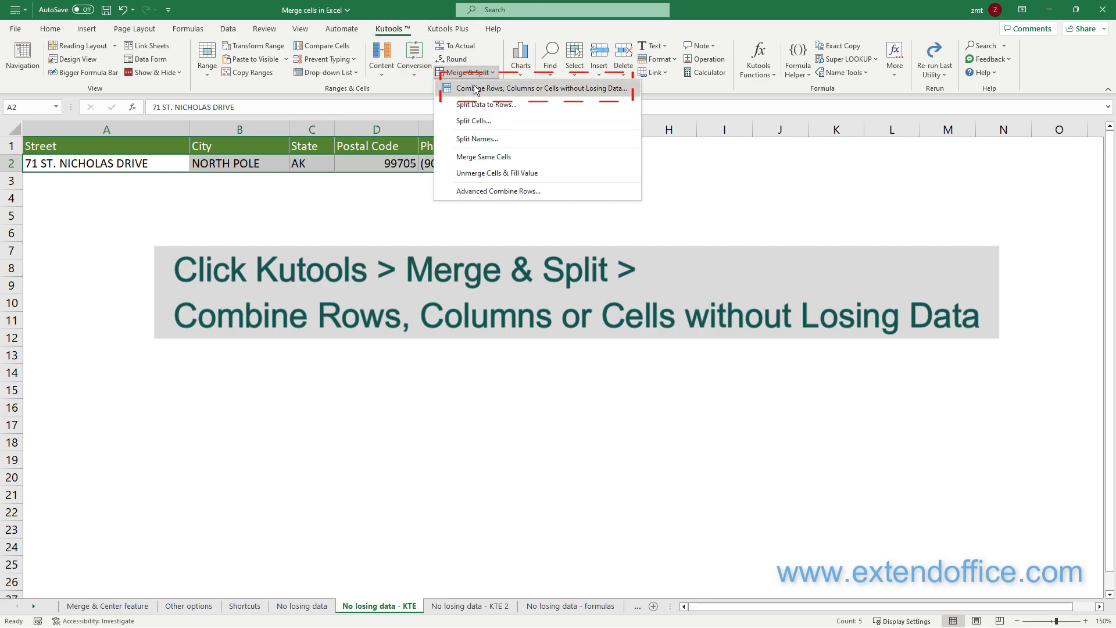
click(541, 88)
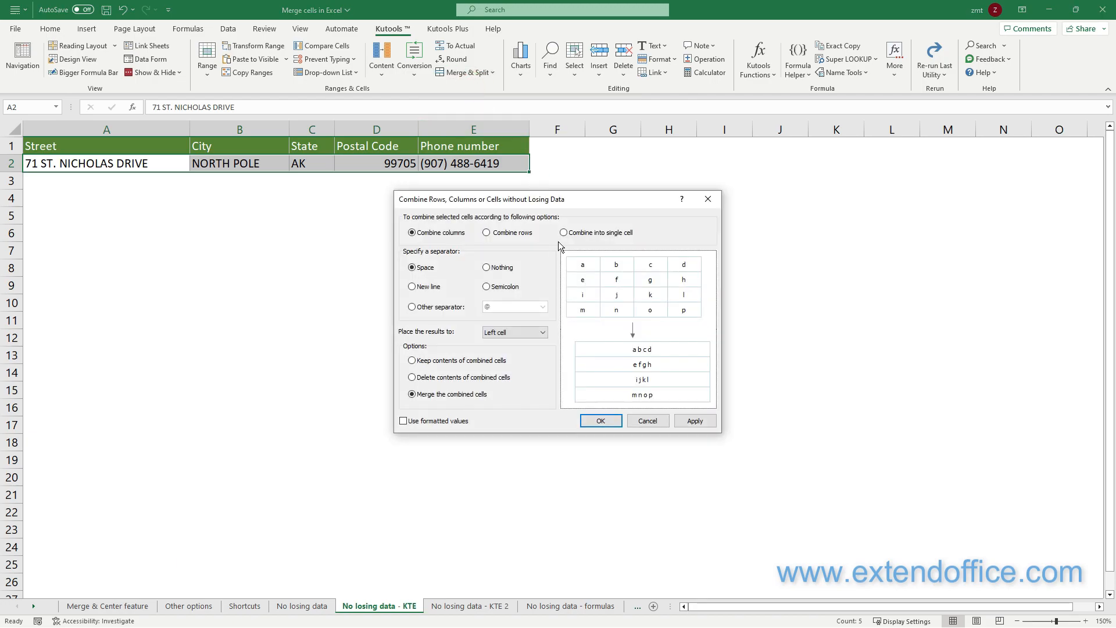
Combine row 2's address parts into a single cell separated by spaces.
click(563, 232)
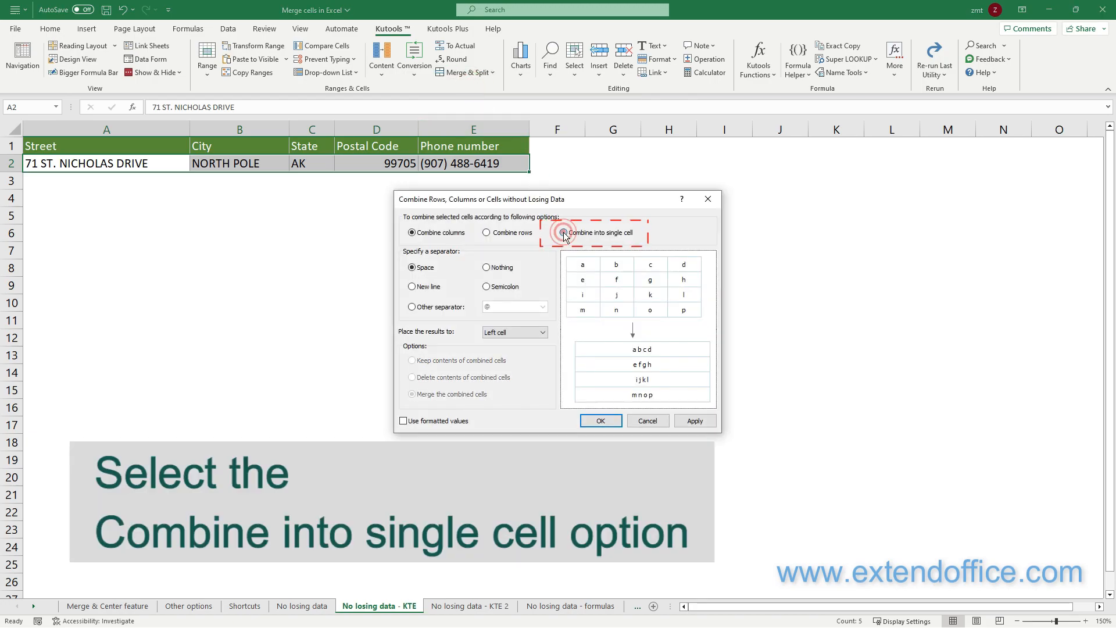
click(564, 232)
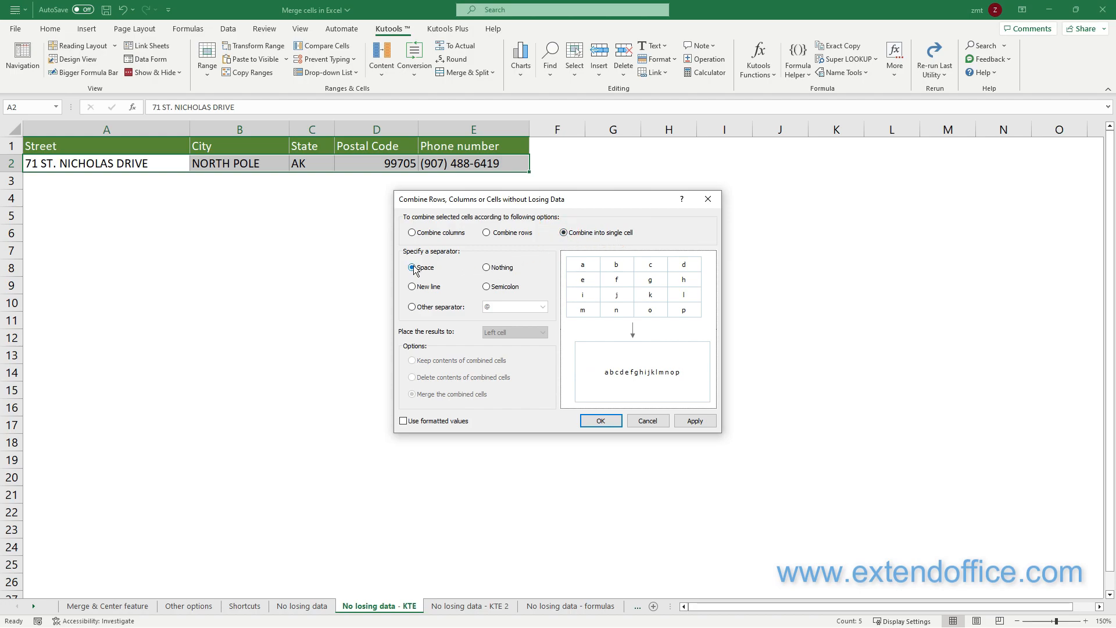
click(412, 267)
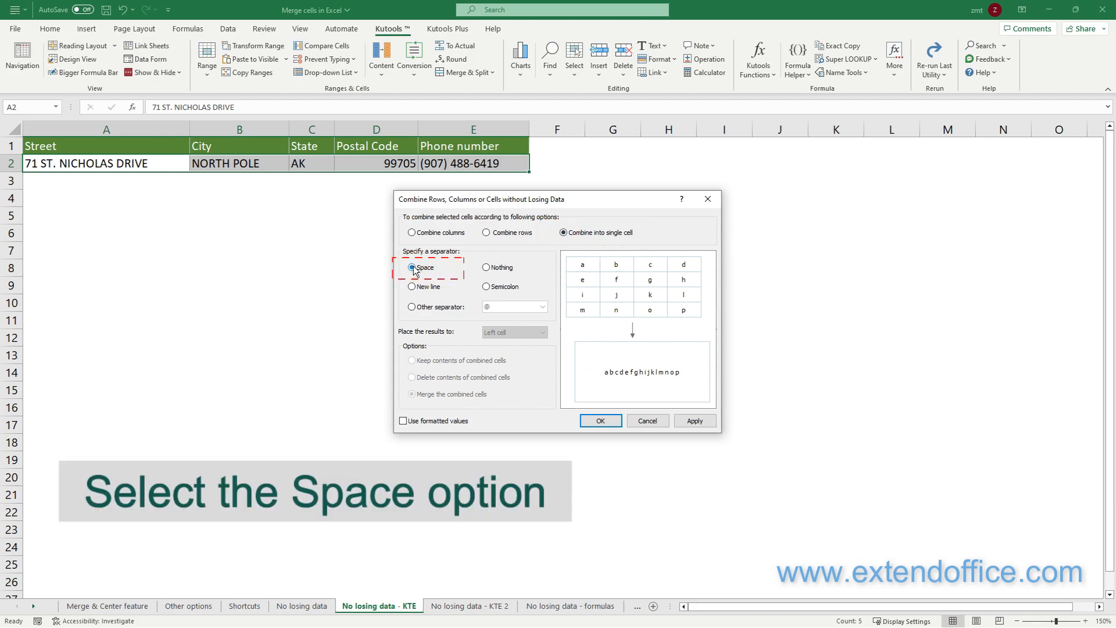
click(412, 267)
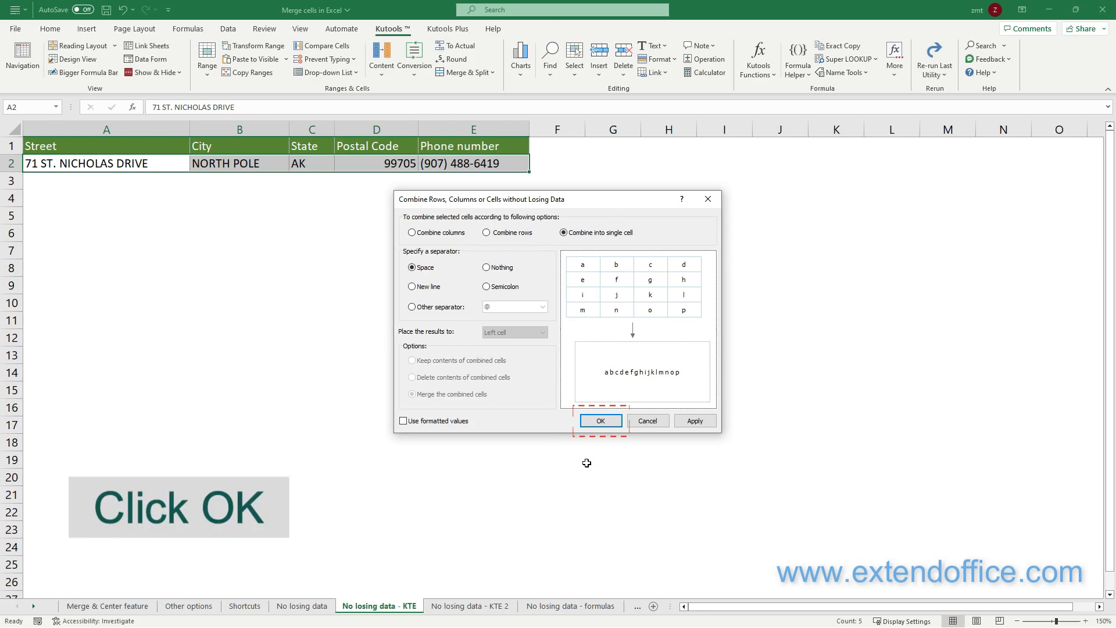
click(599, 421)
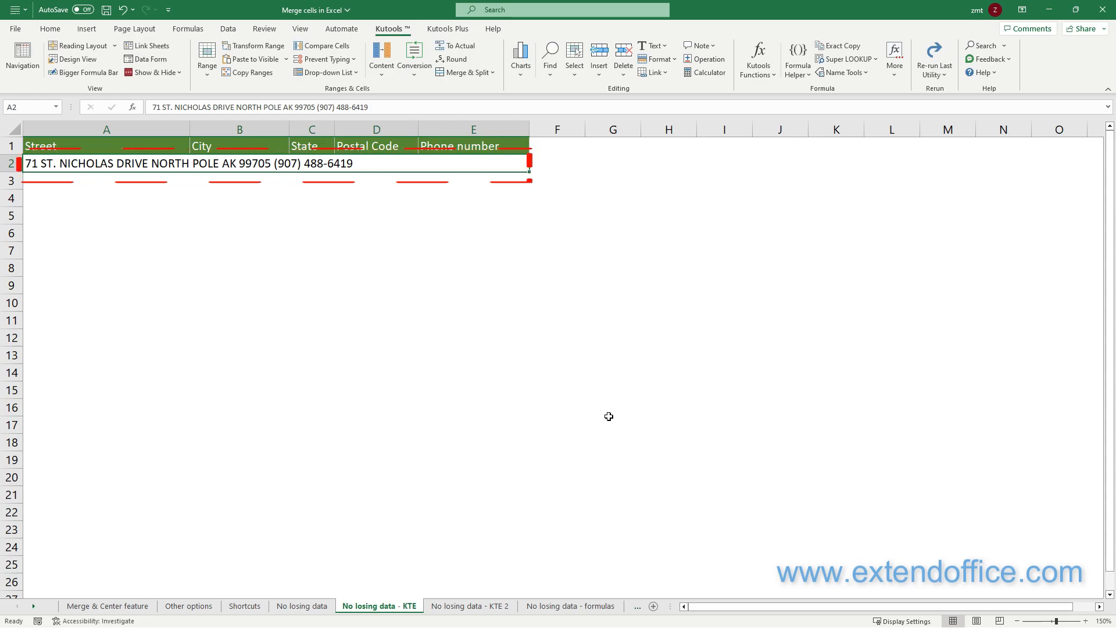
click(470, 606)
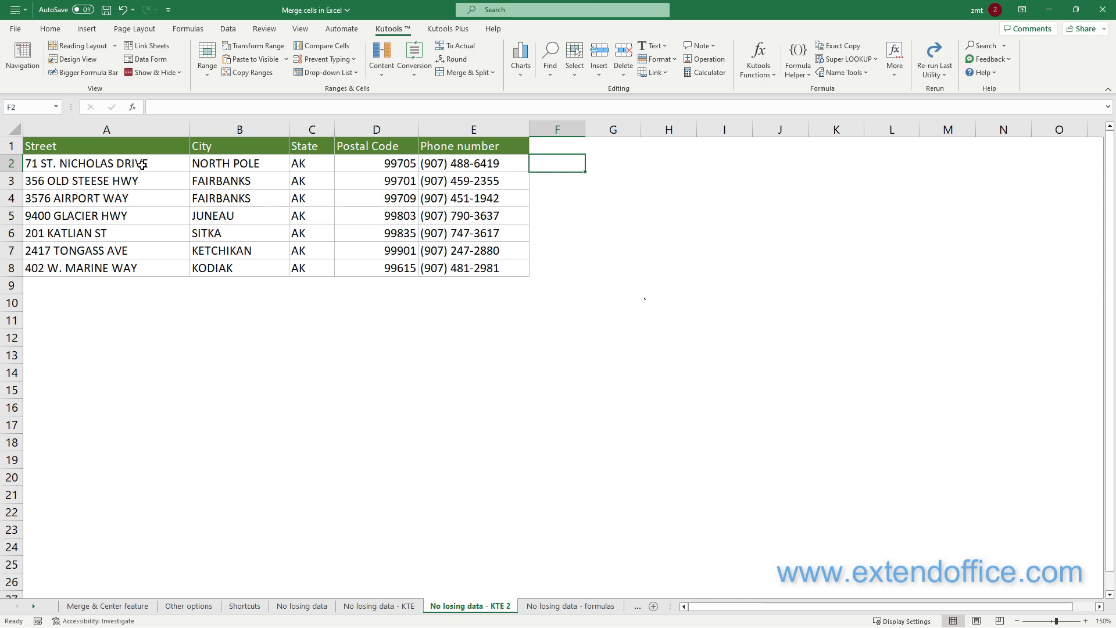
Select address rows A2:E8 and launch Kutools' combine without losing data dialog.
drag(41, 162, 505, 267)
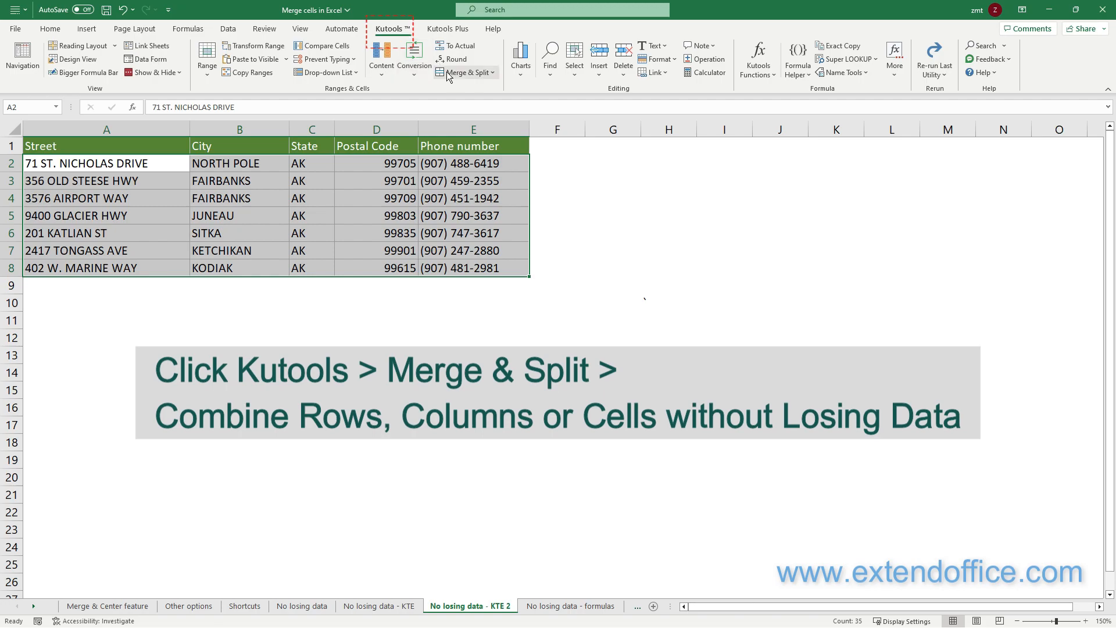
click(466, 72)
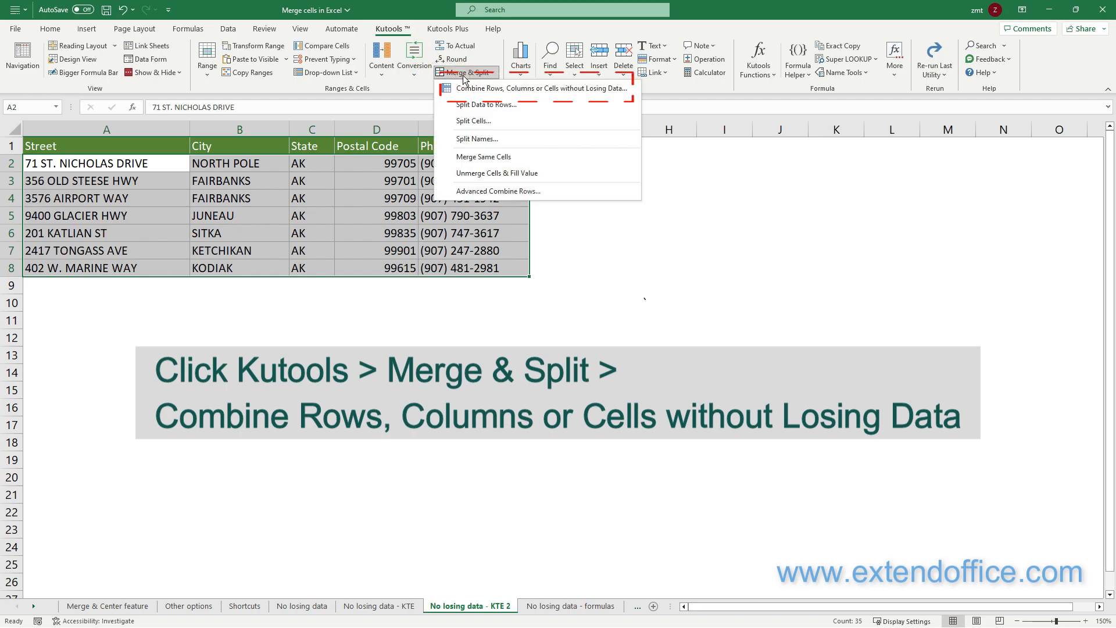
click(540, 89)
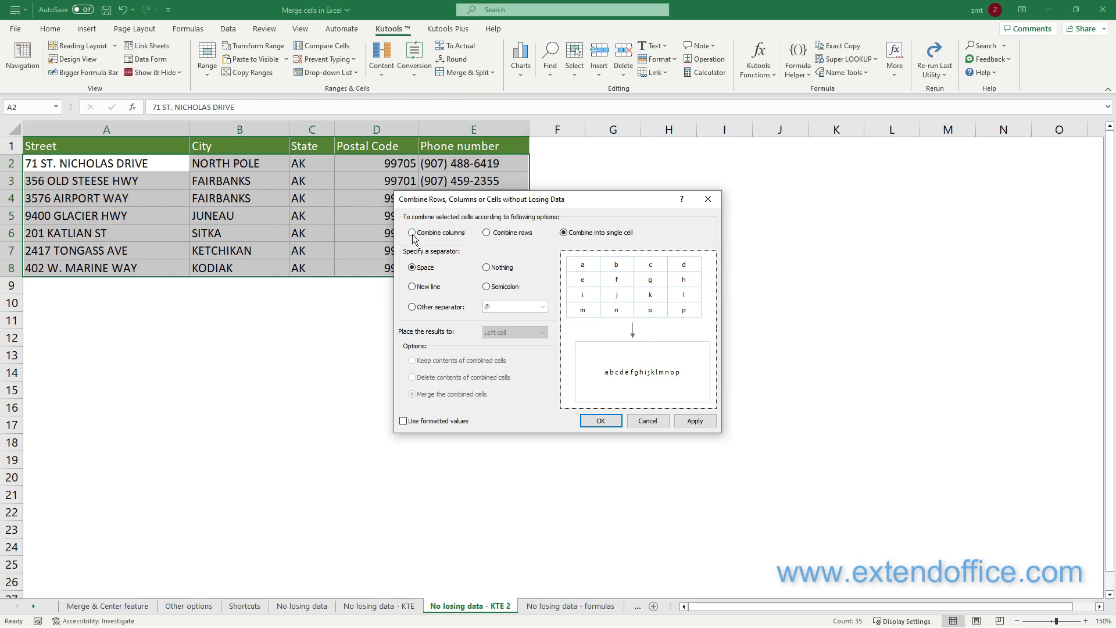
Combine columns with Space separator and merge the combined cells for each row.
click(411, 233)
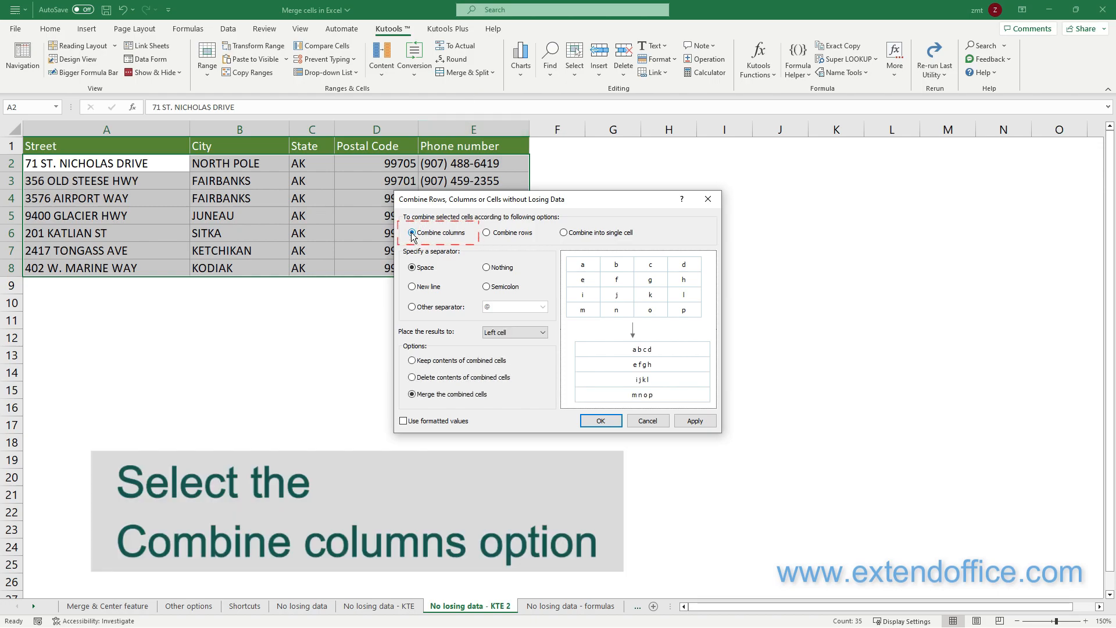
click(412, 267)
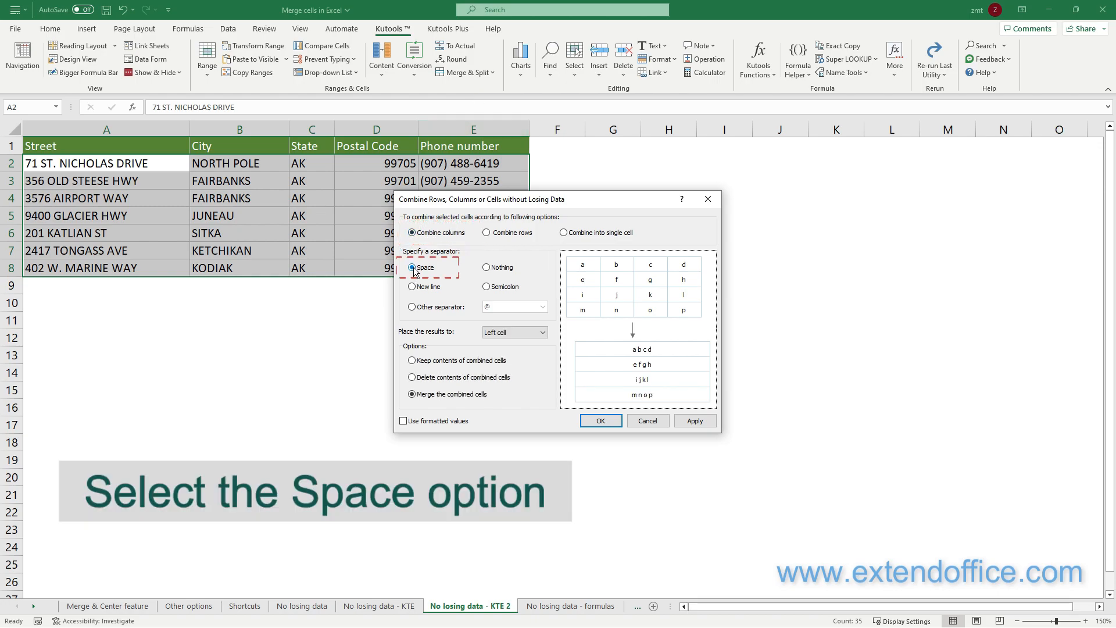
click(413, 267)
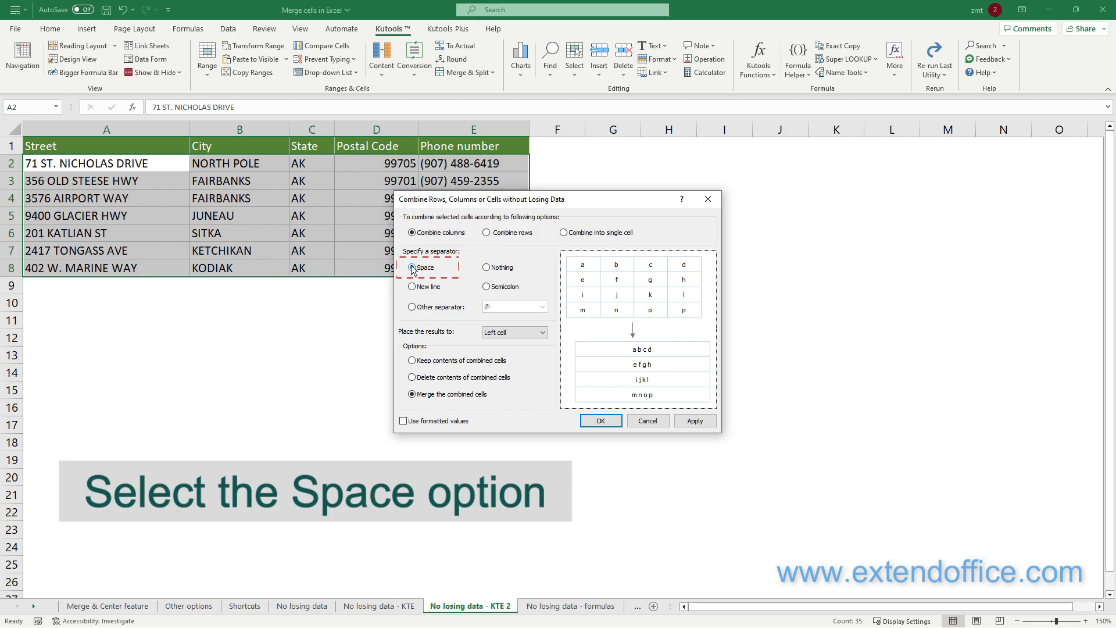
click(412, 394)
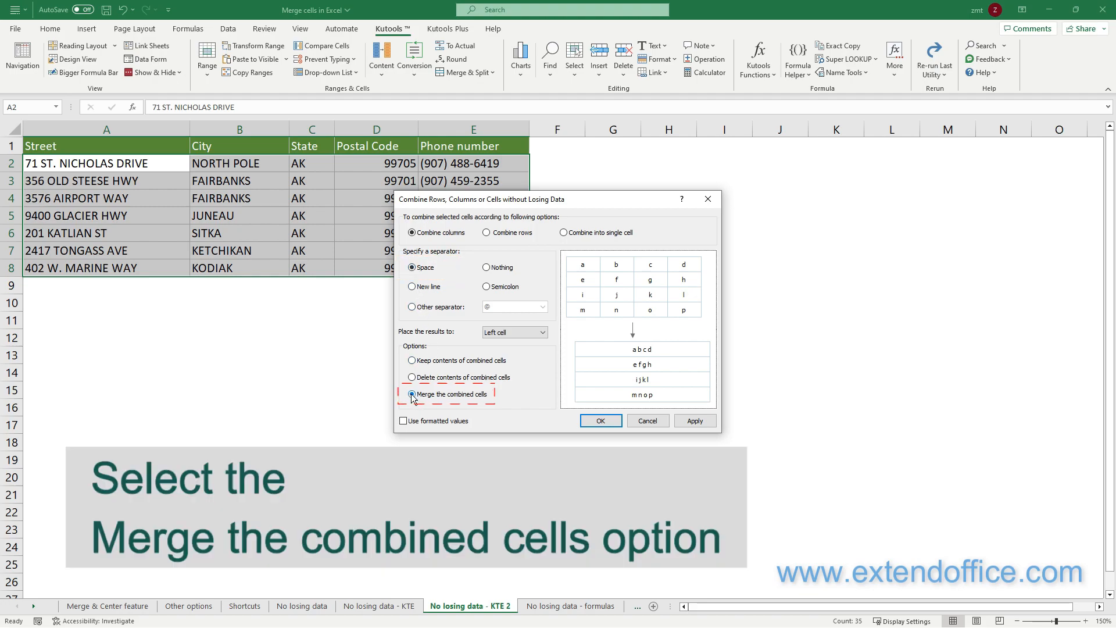
click(412, 394)
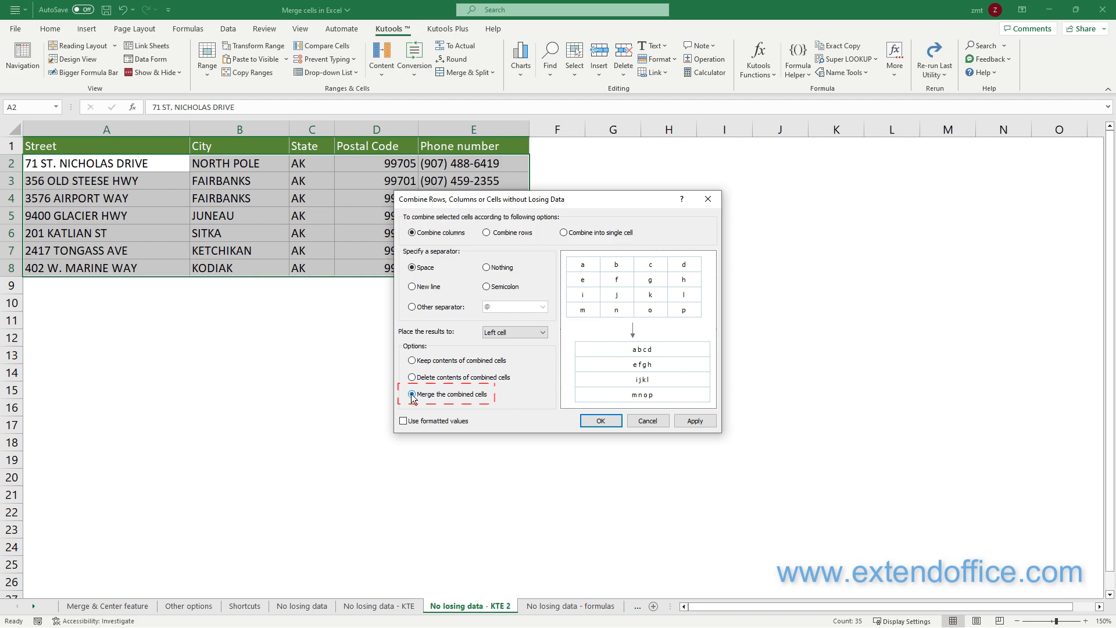
click(600, 421)
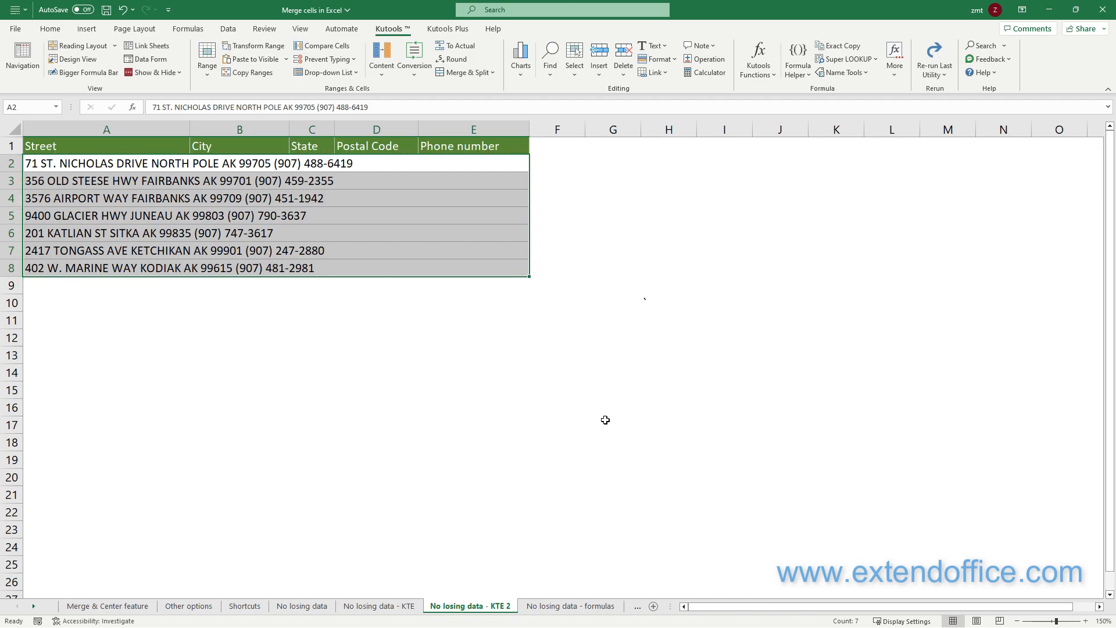
On the formulas sheet, enter a formula in A6 joining A2:E2 with spaces.
click(570, 606)
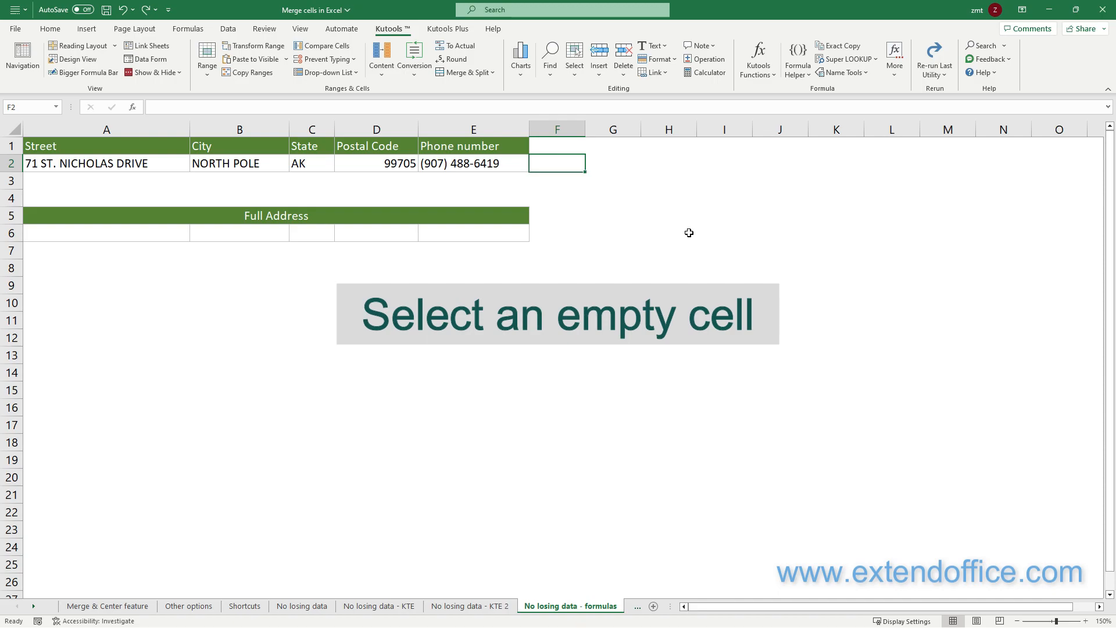
click(106, 232)
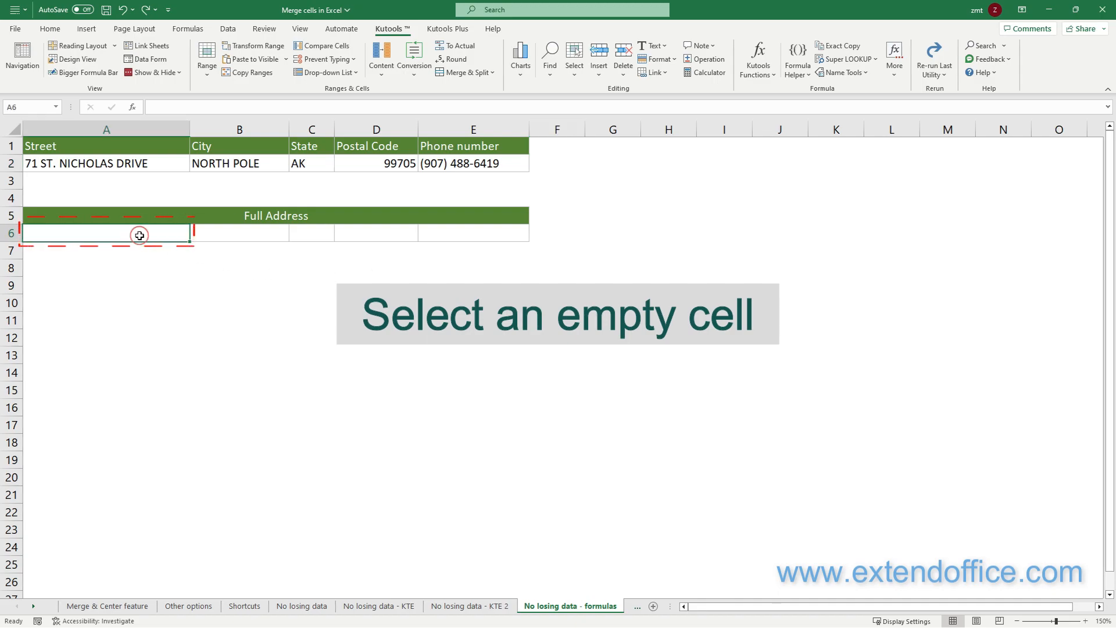
click(105, 234)
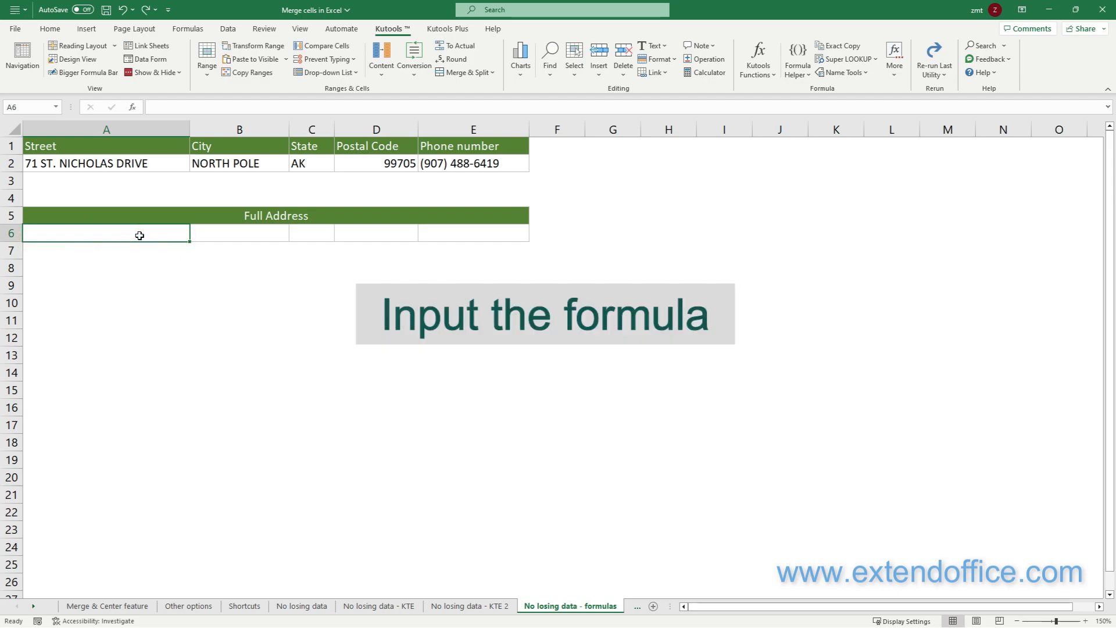
text(=A2&" "&B2&" "&C2&" "&D2&" "&E2)
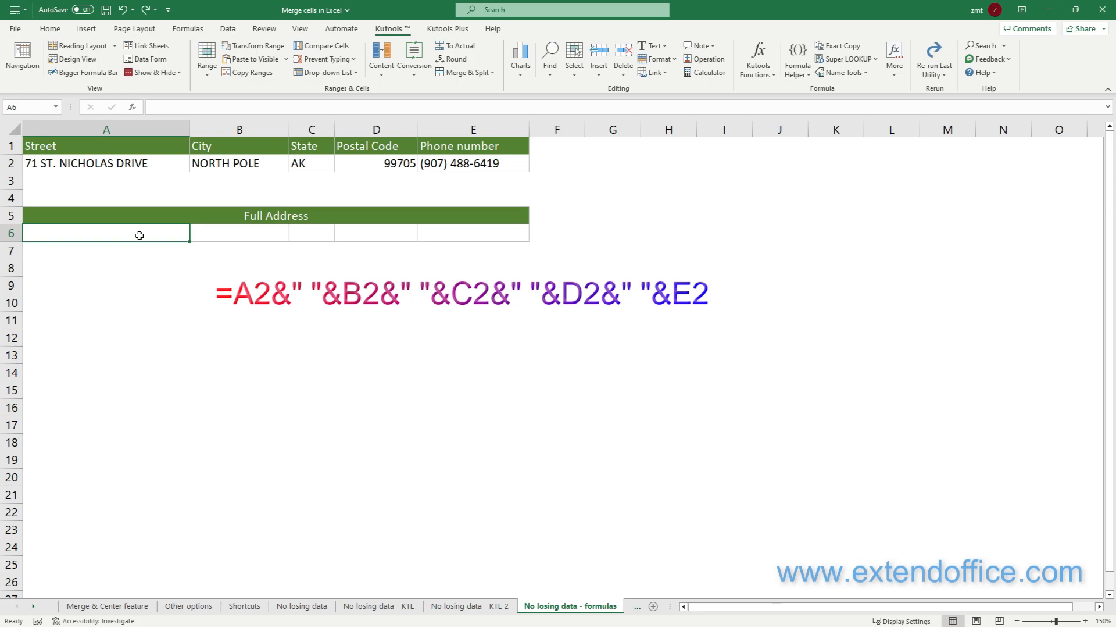
text(=CONCATENATE(A2," ",B2," ",C2," ",D2," ",E2))
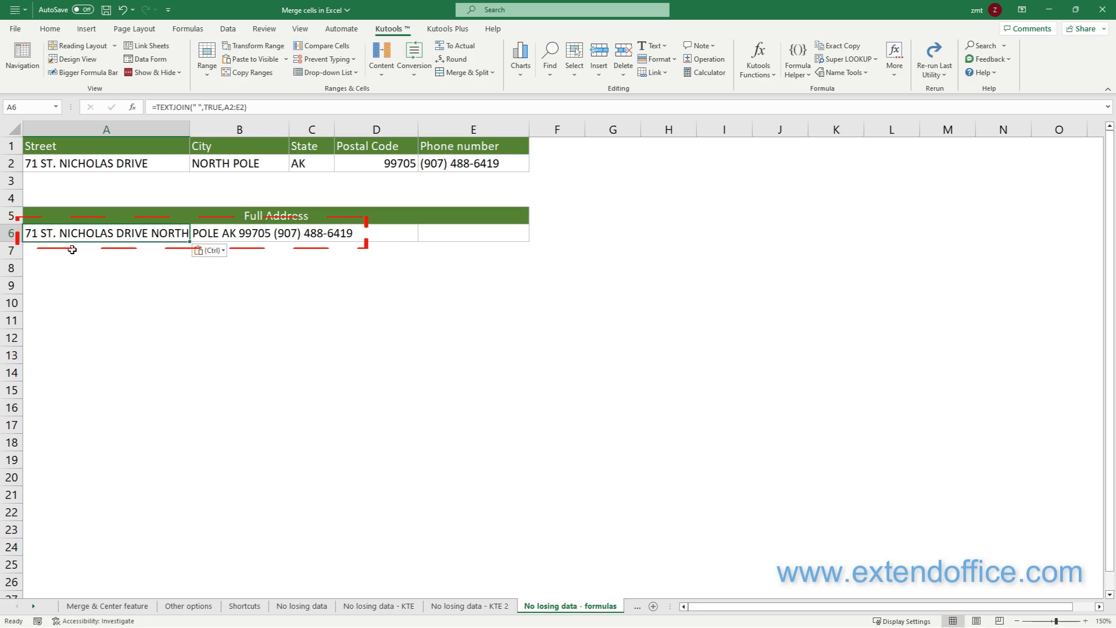
click(558, 606)
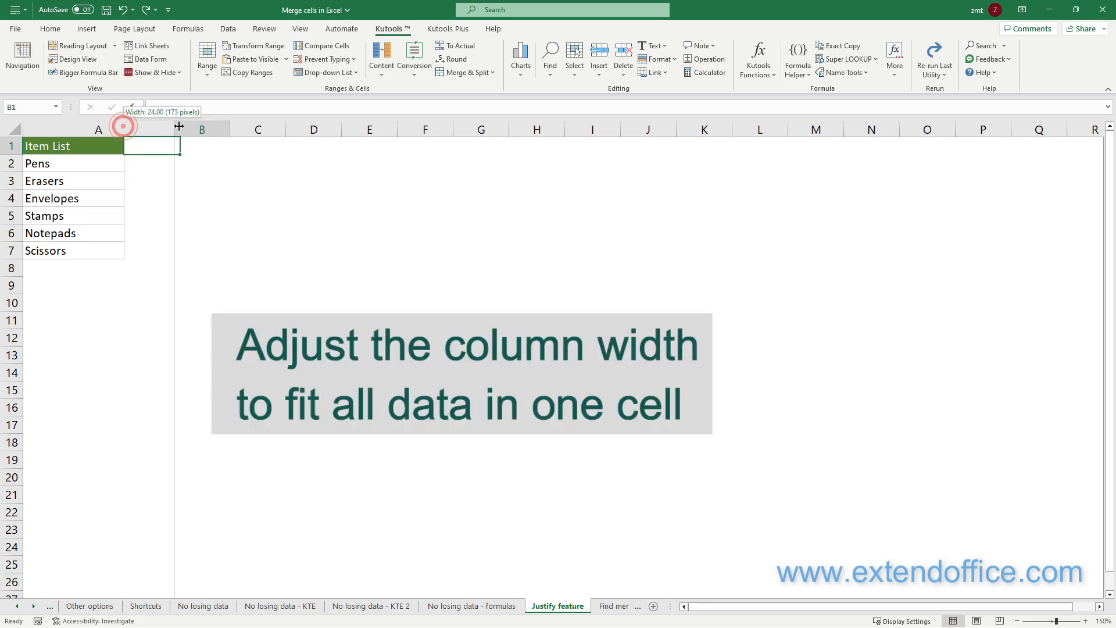
Widen column A and Fill Justify A2:A7 into 'Pens Erasers Envelopes Stamps Notepads Scissors'.
drag(178, 129, 298, 129)
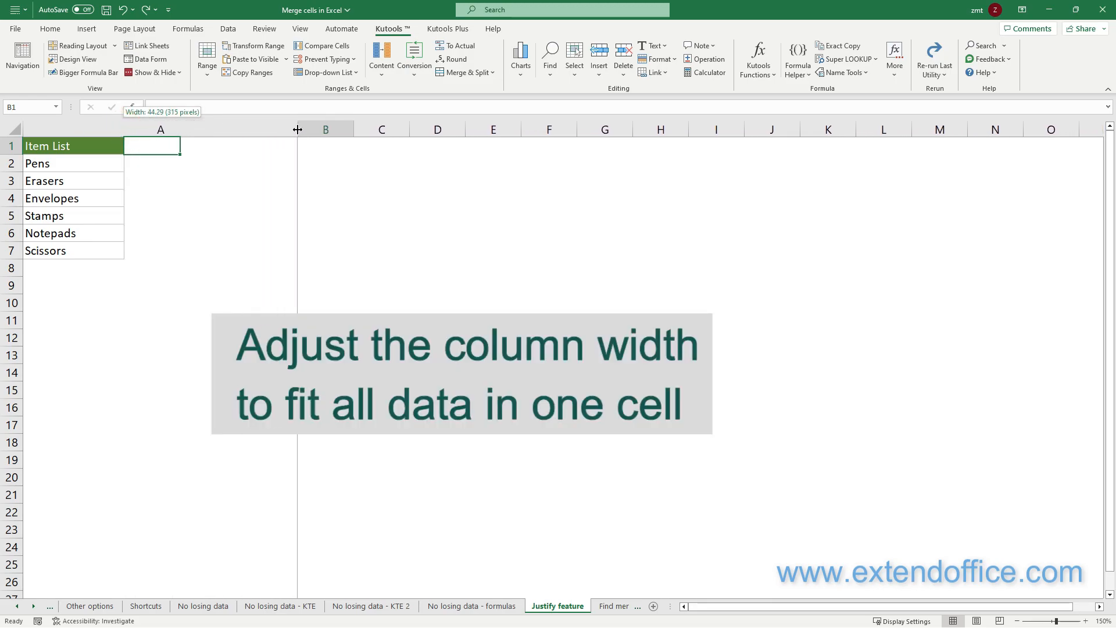
drag(298, 129, 331, 129)
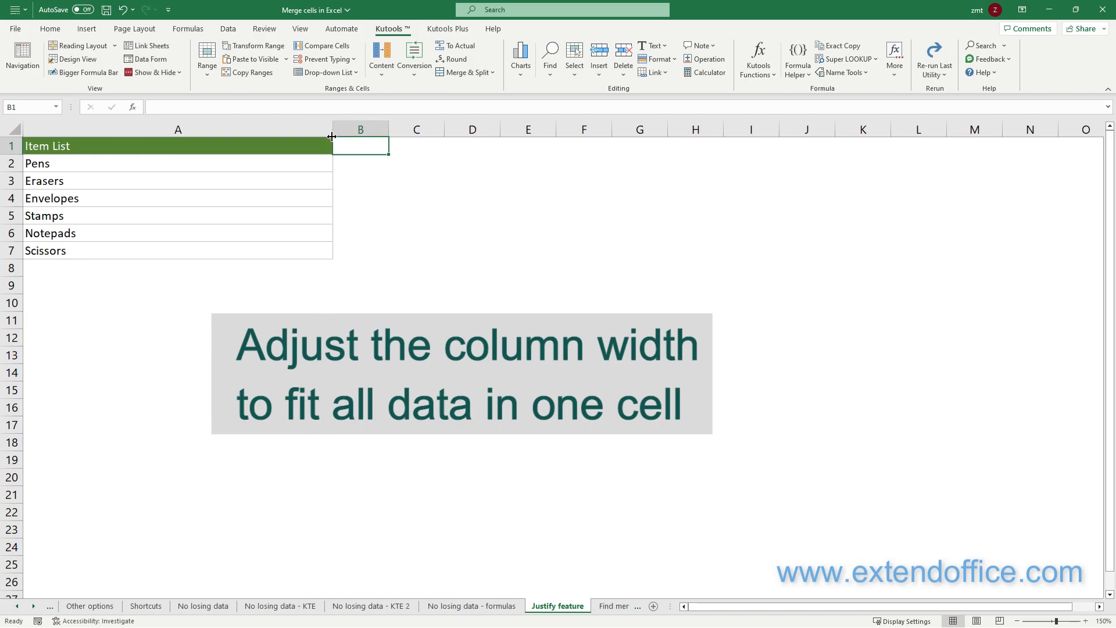
click(177, 163)
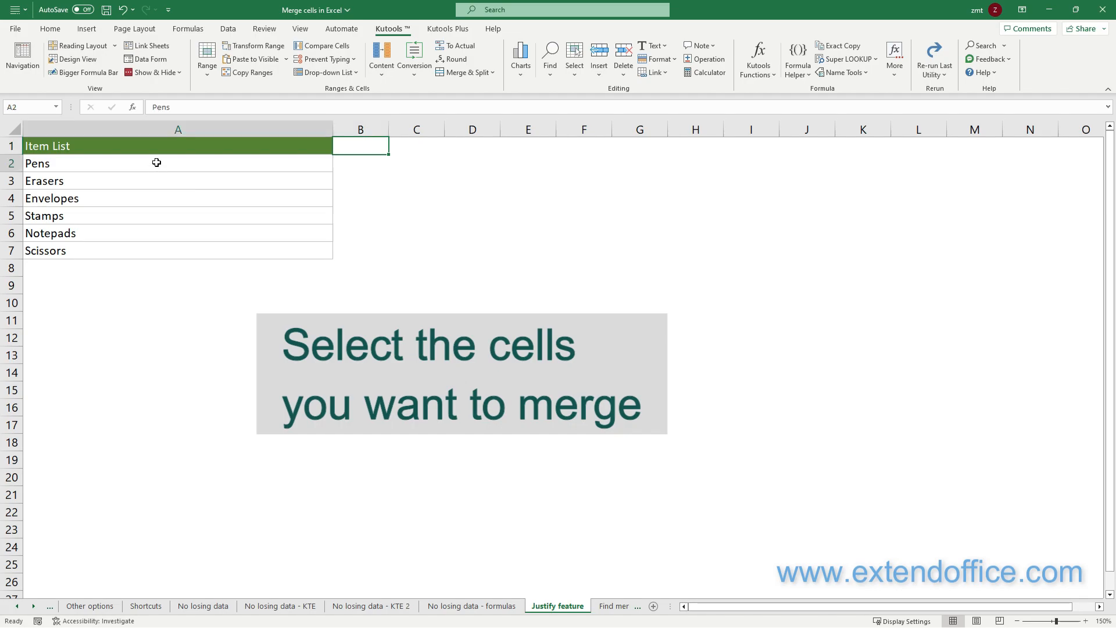
drag(157, 163, 173, 237)
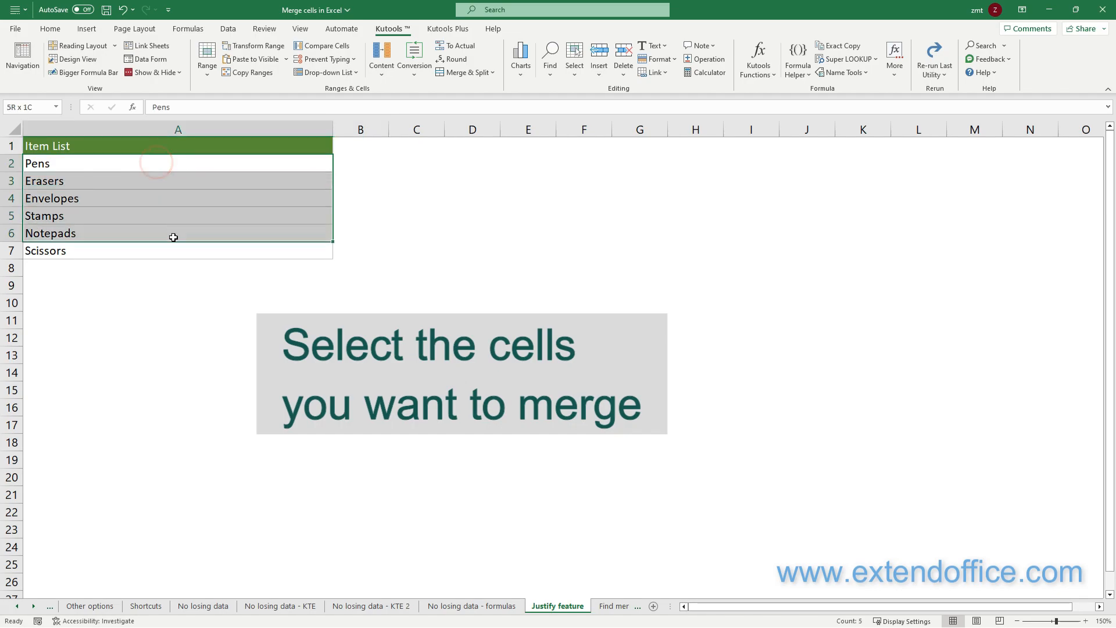
drag(174, 237, 174, 250)
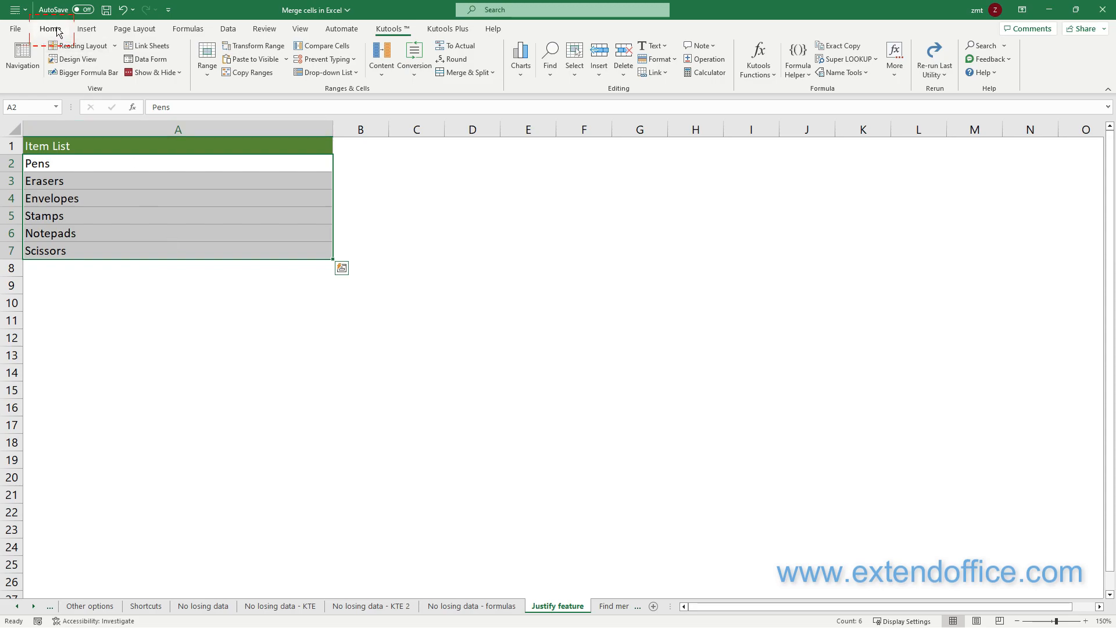
click(50, 29)
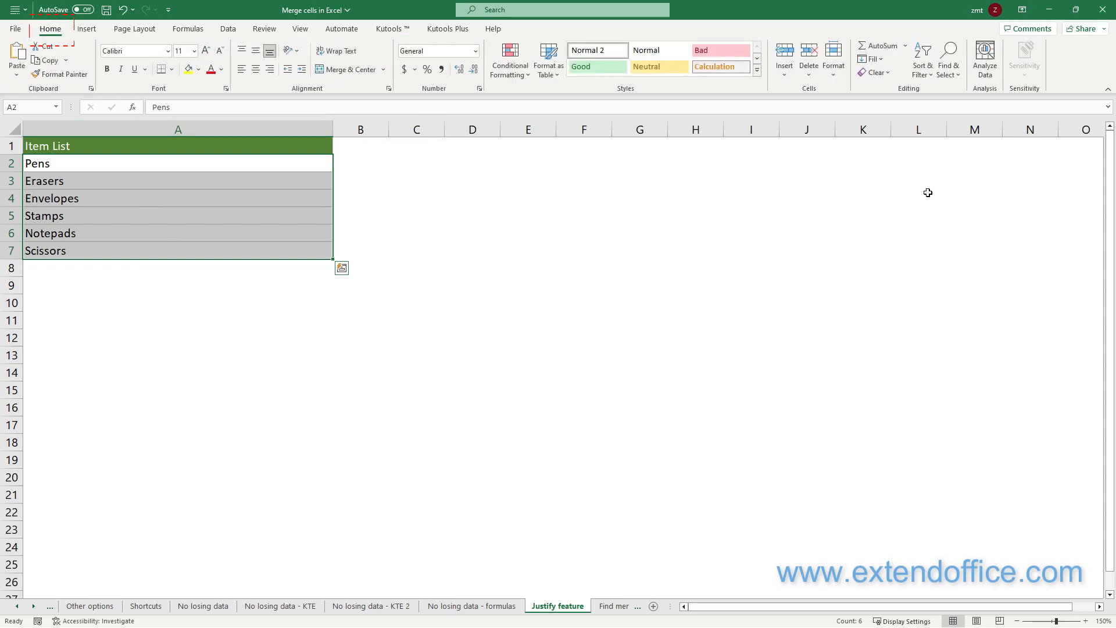
click(871, 58)
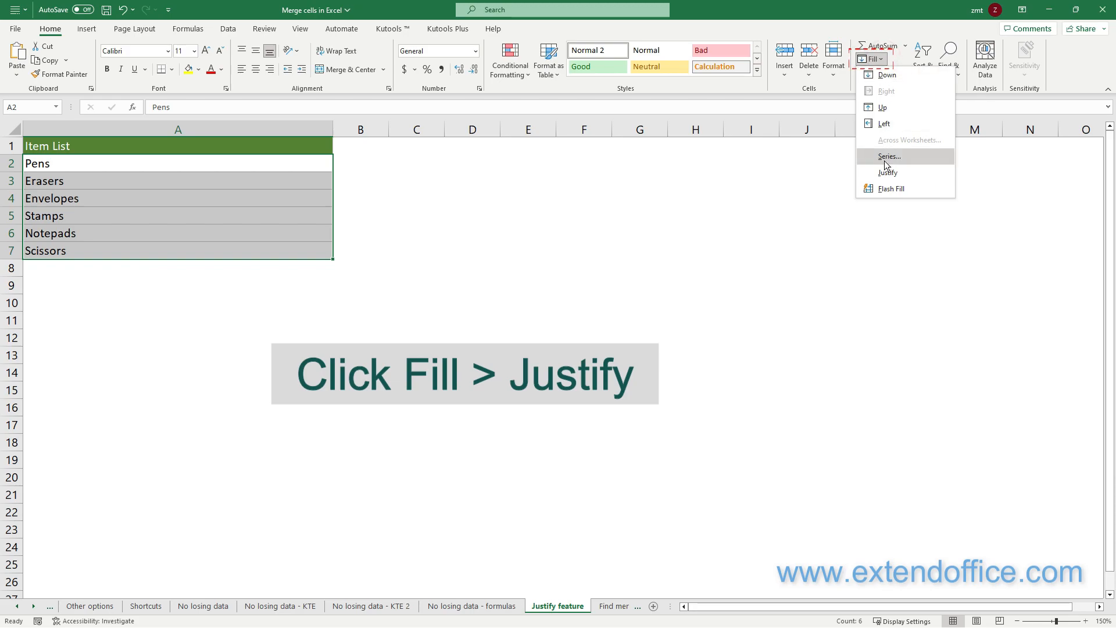
click(887, 172)
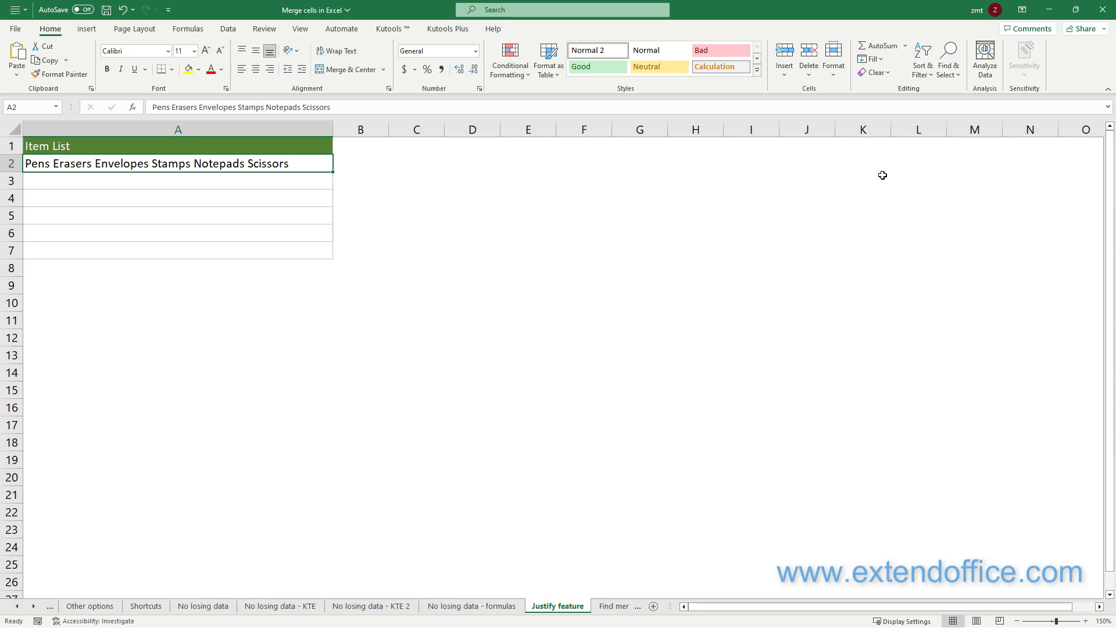
click(562, 606)
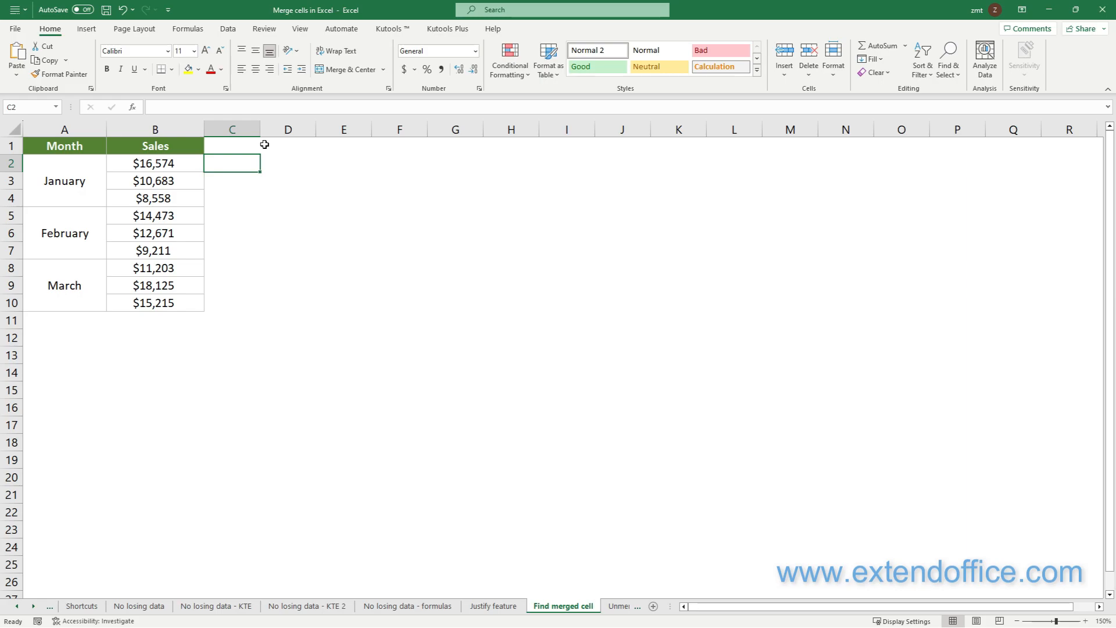
Set Find and Replace to search by the Merge cells alignment format.
key(ctrl+f)
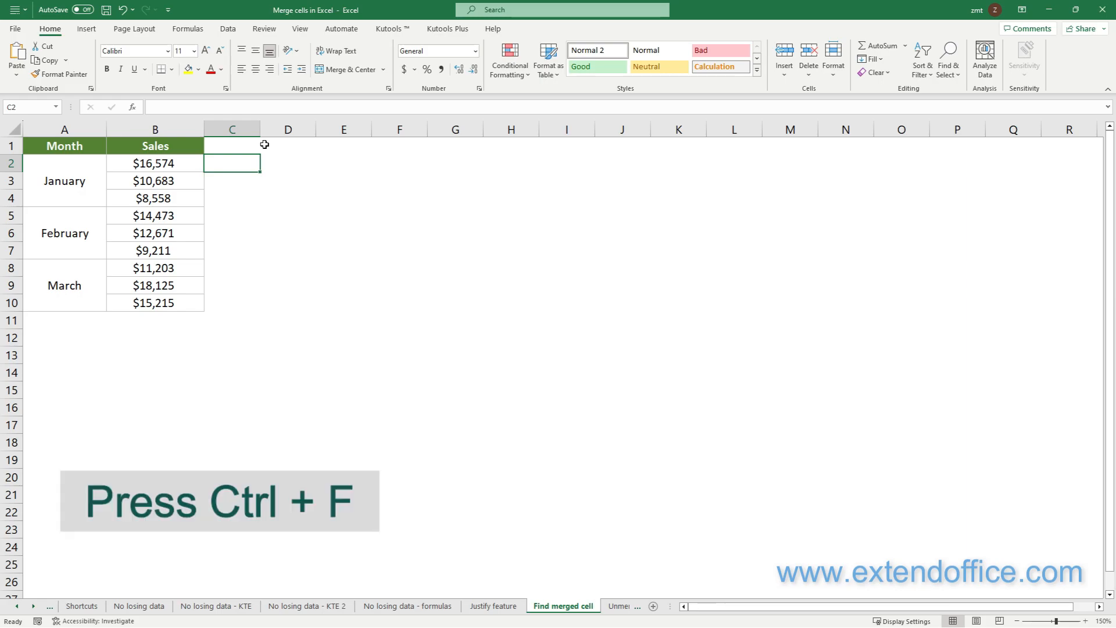
key(ctrl+f)
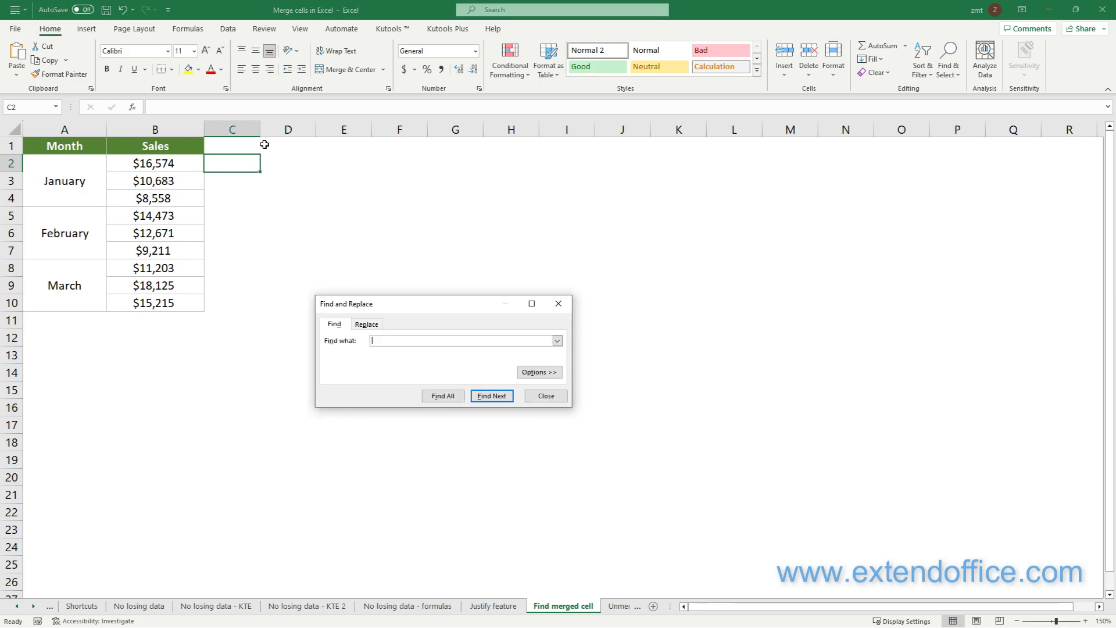
mouse_move(338, 224)
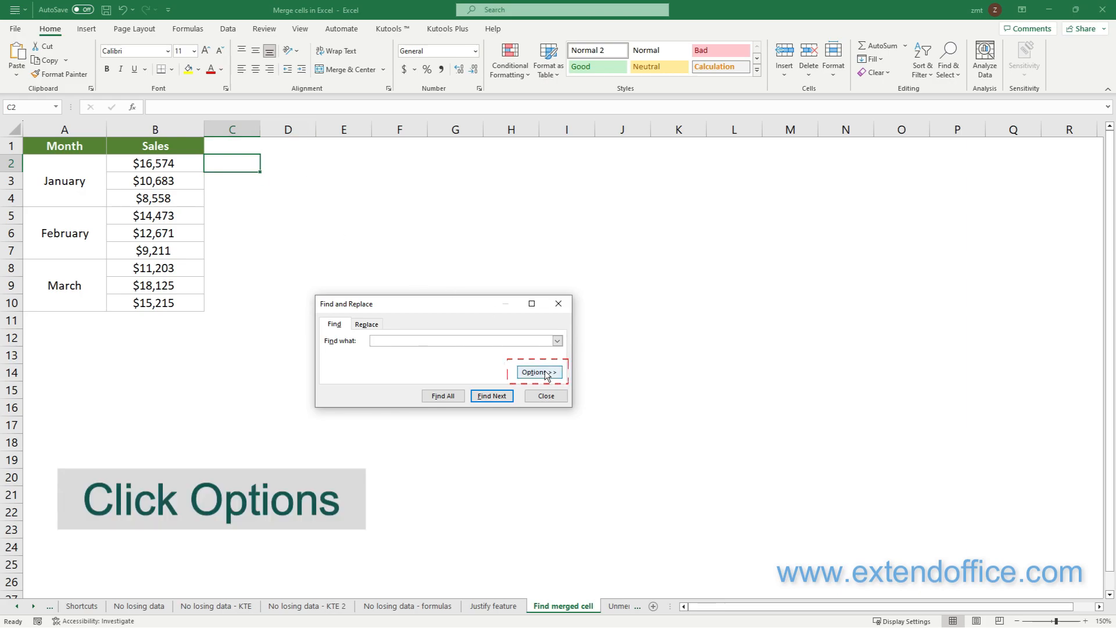
click(539, 371)
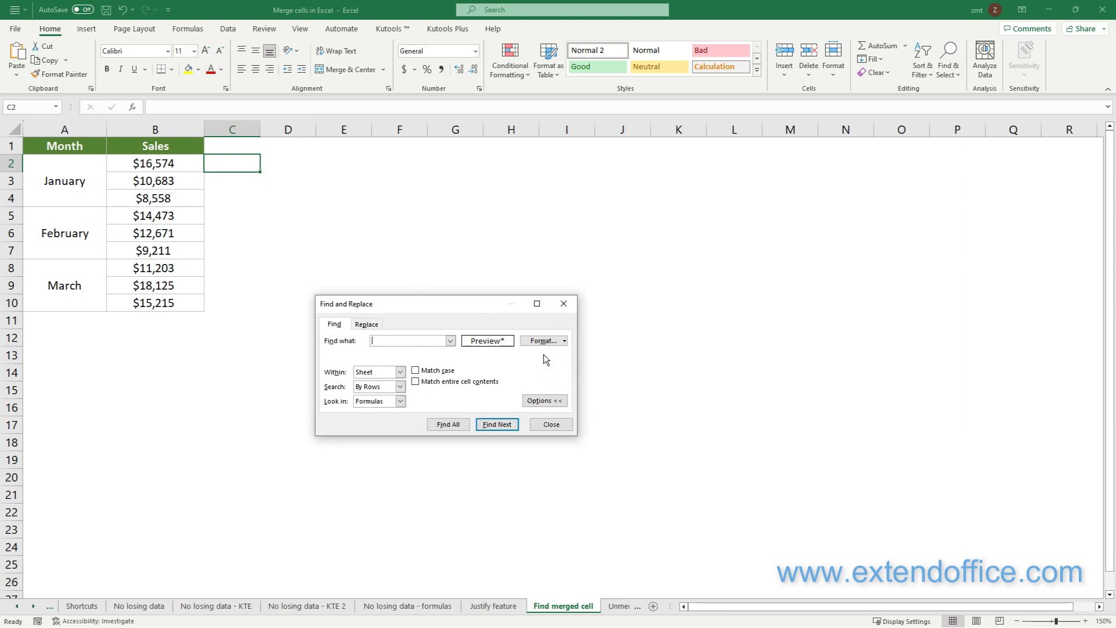
click(542, 340)
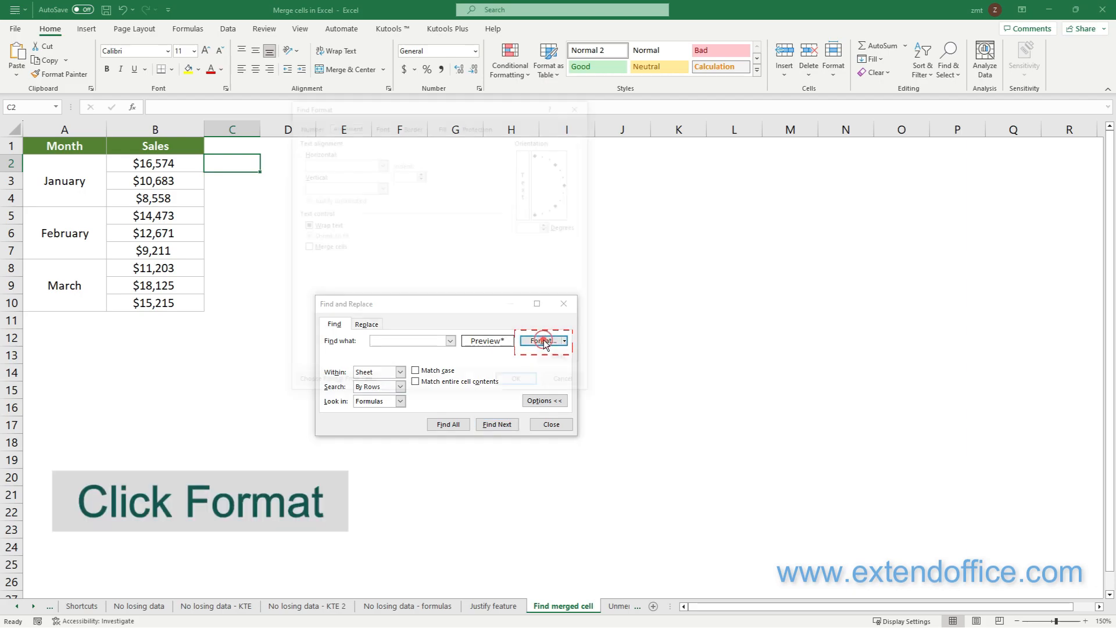
click(542, 340)
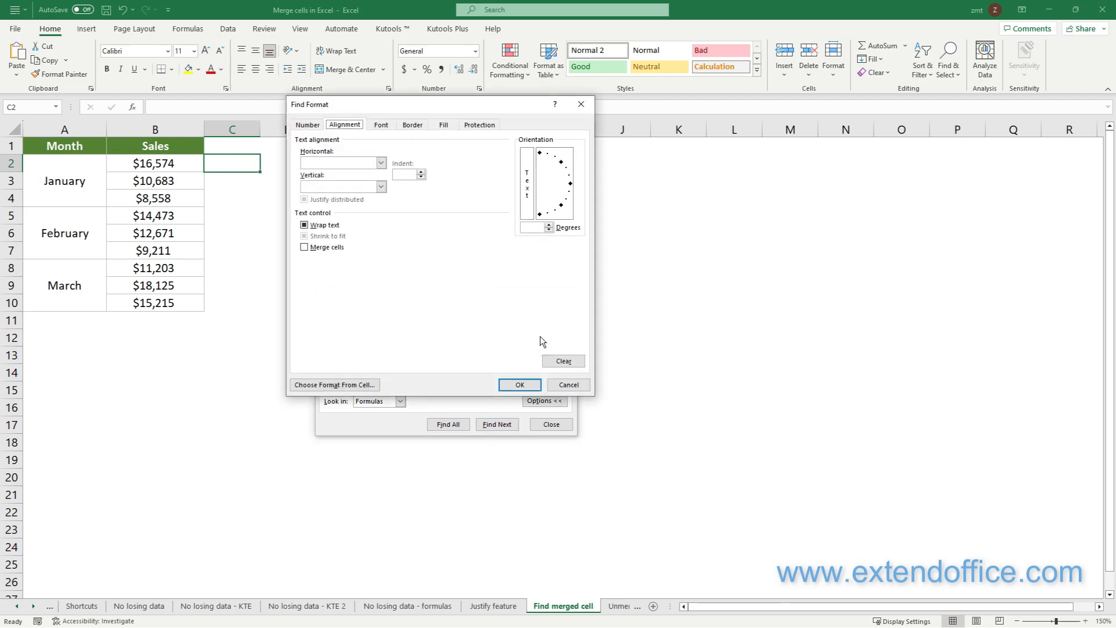
click(343, 124)
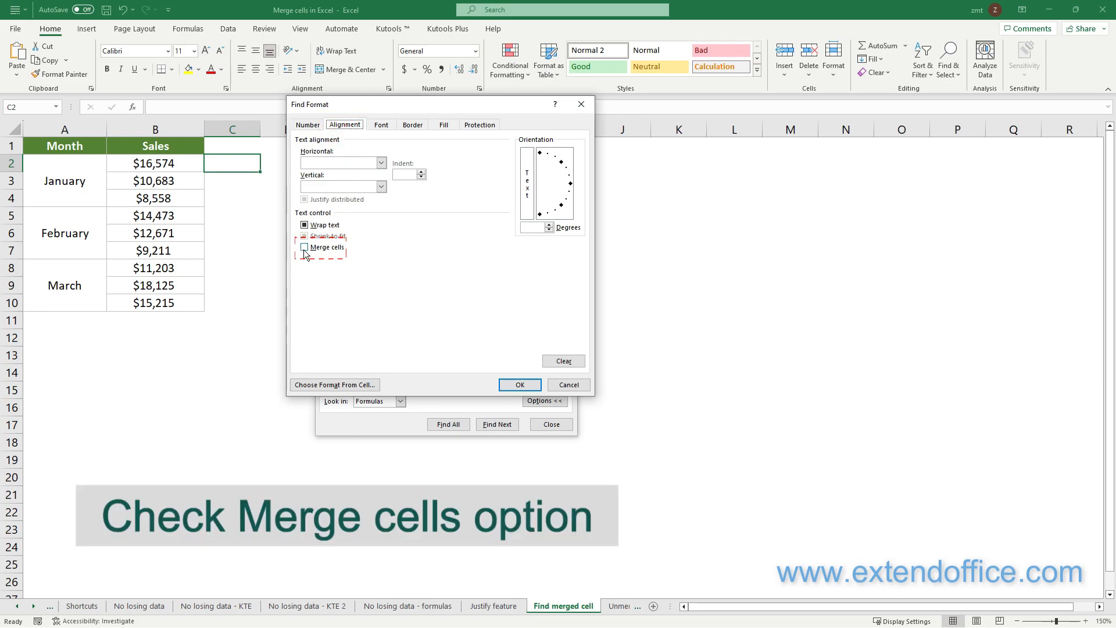
click(305, 247)
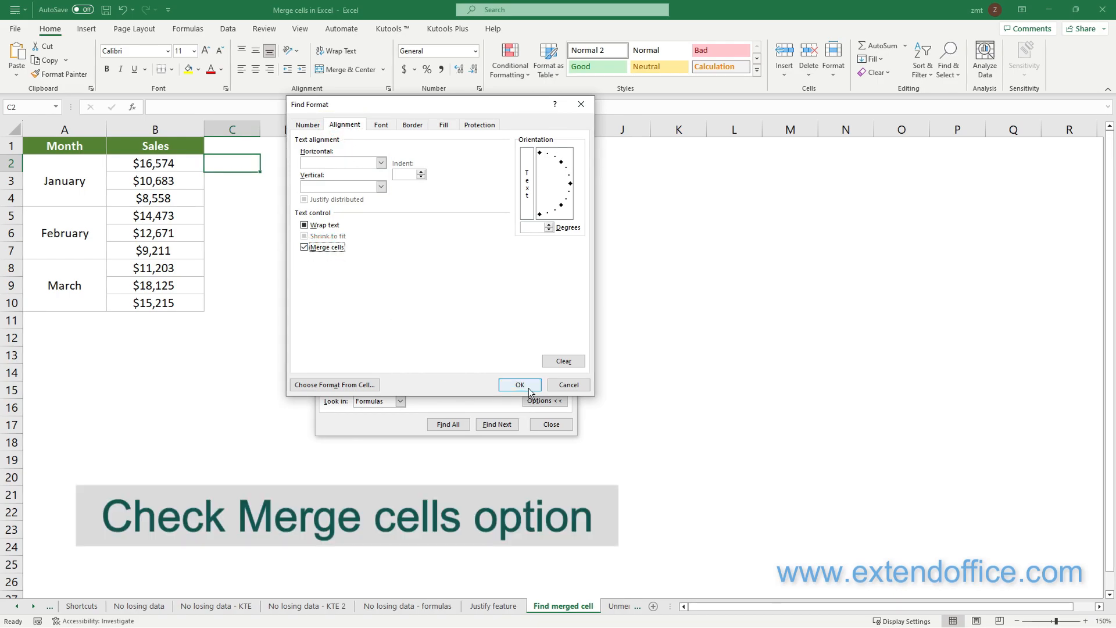
click(519, 385)
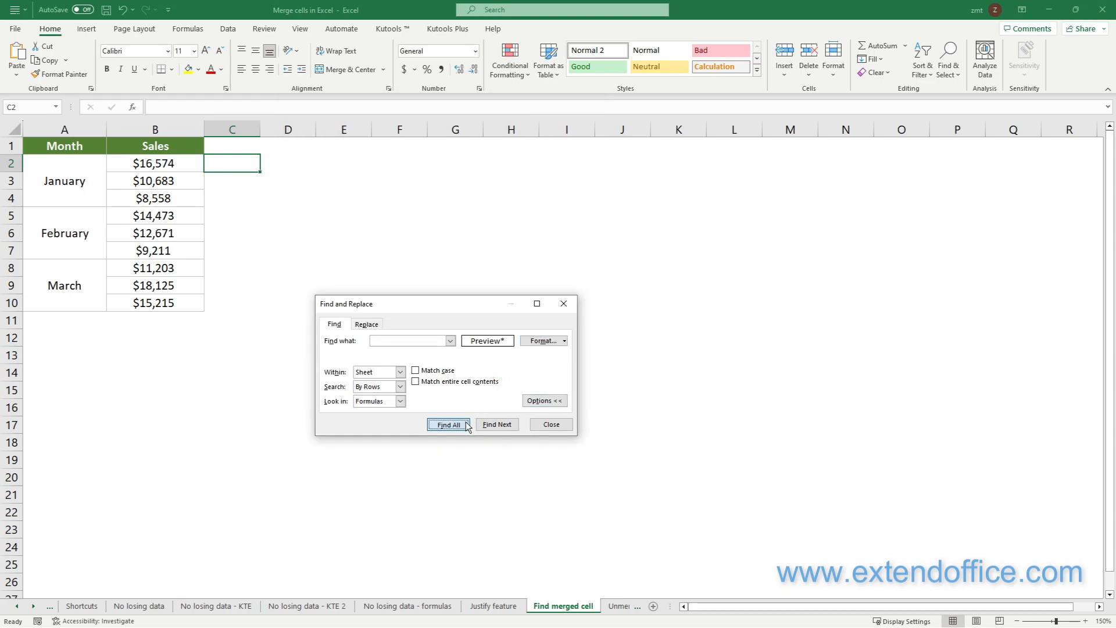
Find all merged cells, locating January, February and March in A2, A5, A8.
click(448, 424)
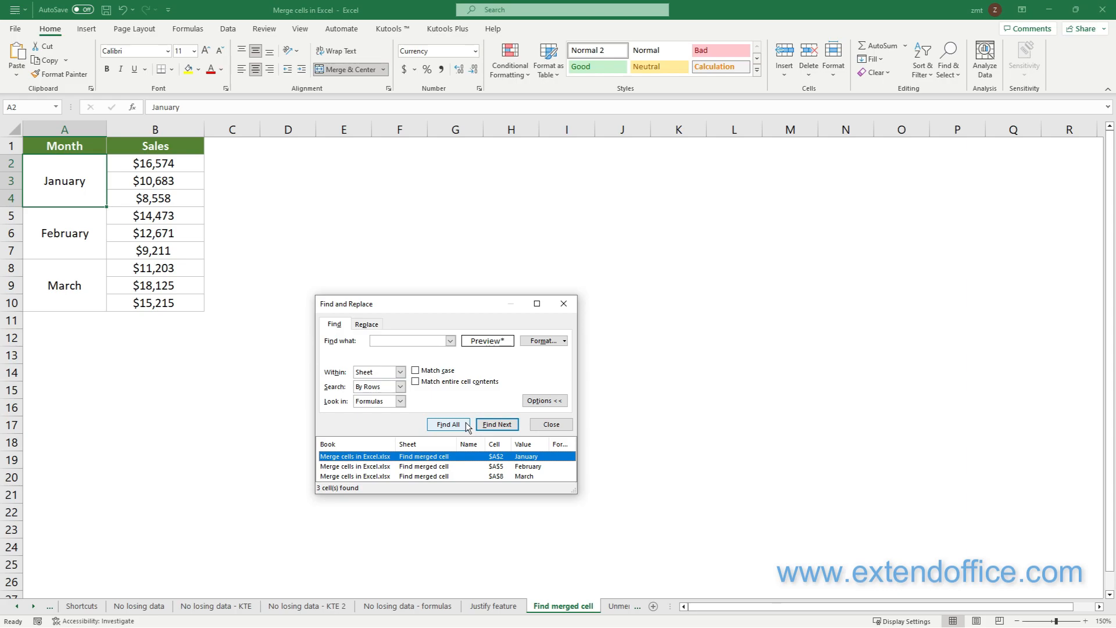
click(448, 424)
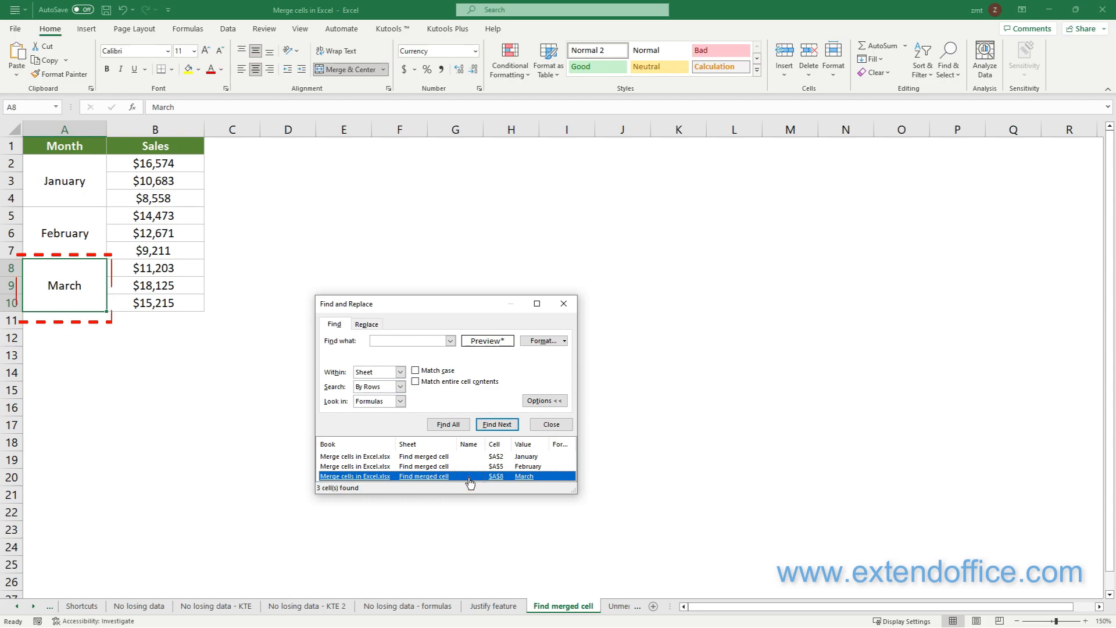
key(ctrl+a)
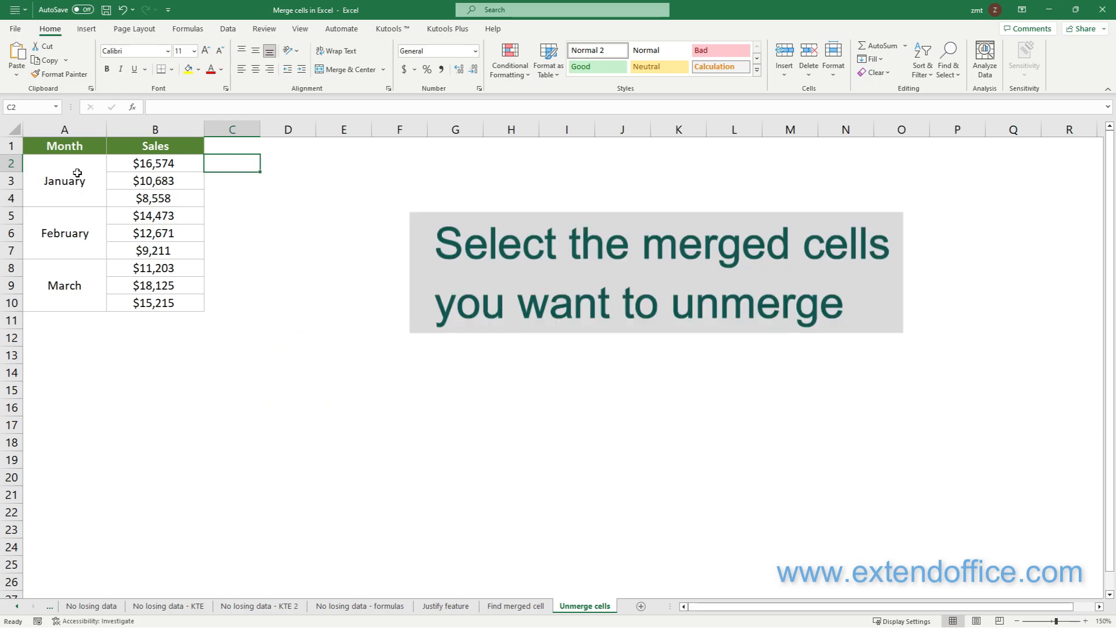
Unmerge the January, February and March cells (A2, A5, A8) with Unmerge Cells.
click(64, 180)
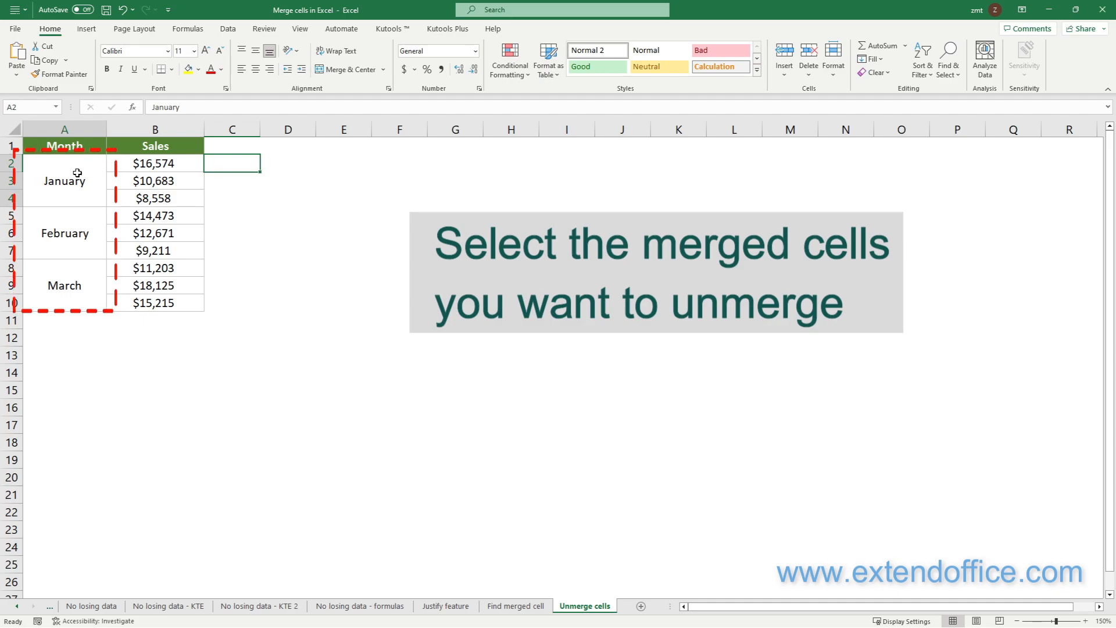
click(64, 179)
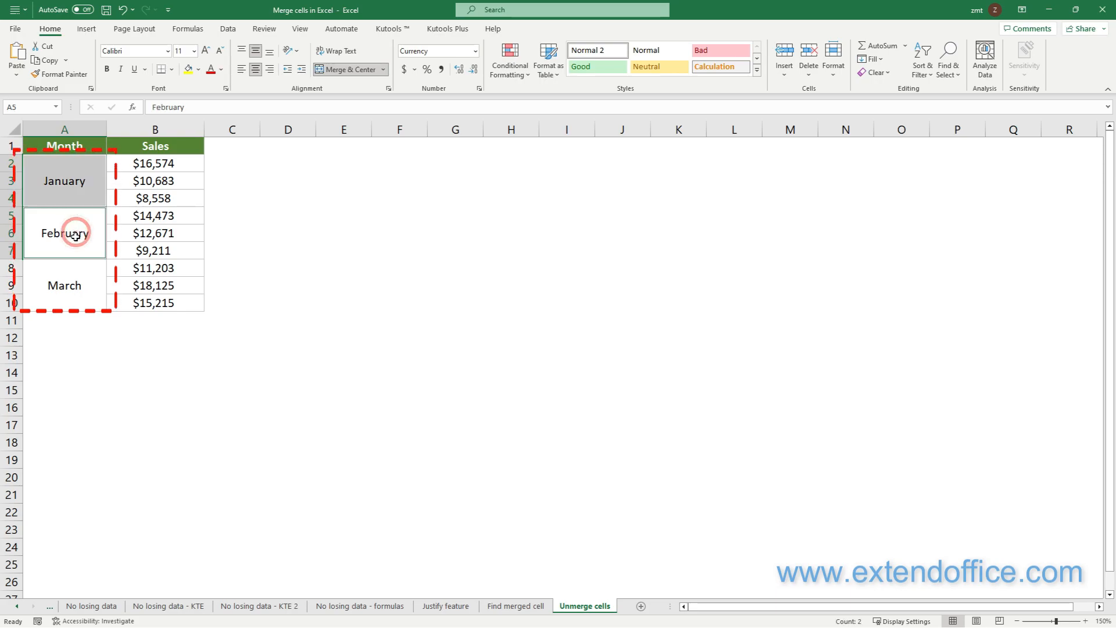
click(64, 285)
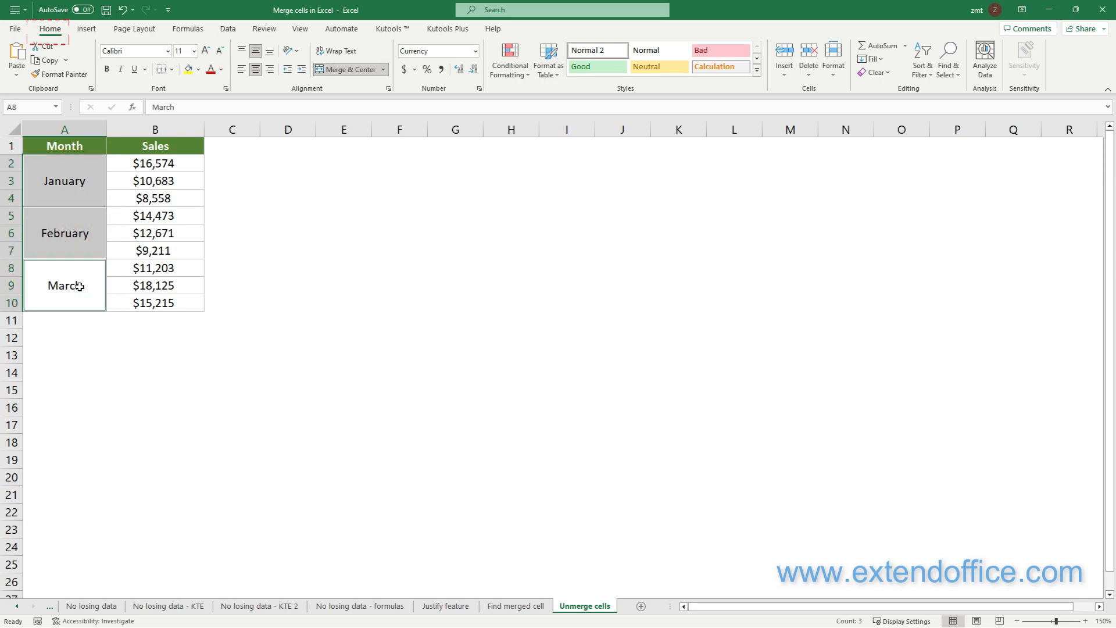
click(50, 28)
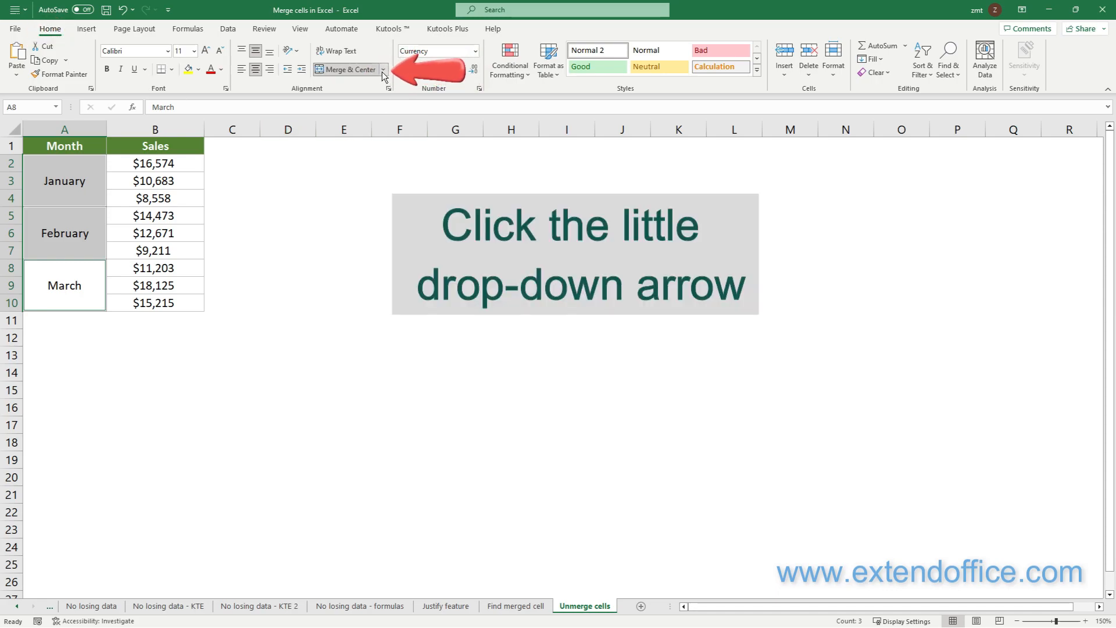
click(383, 69)
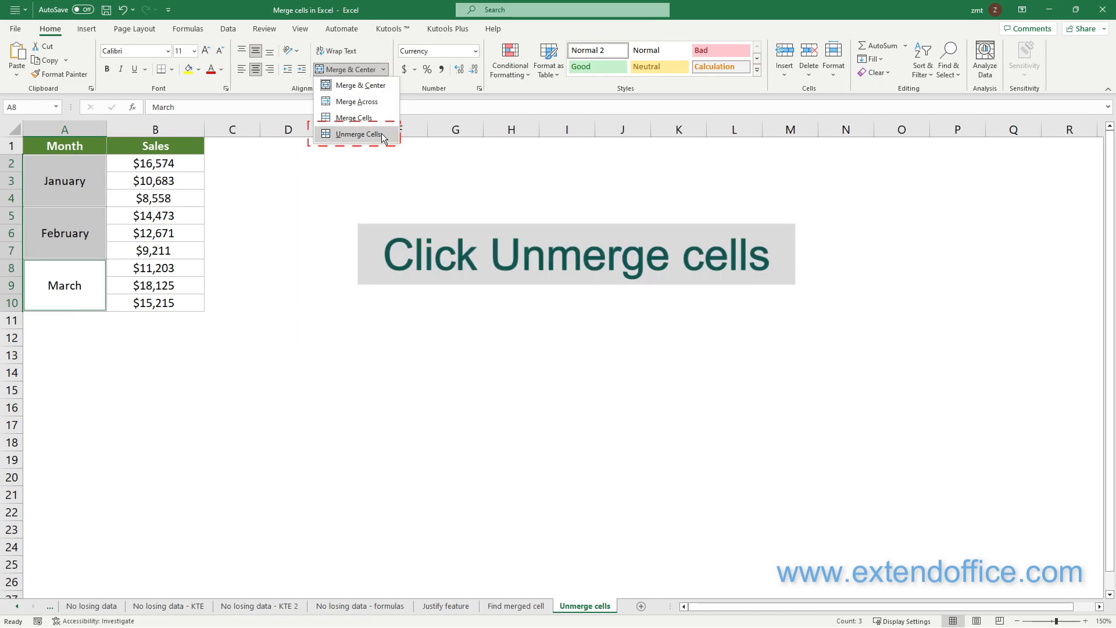
click(358, 134)
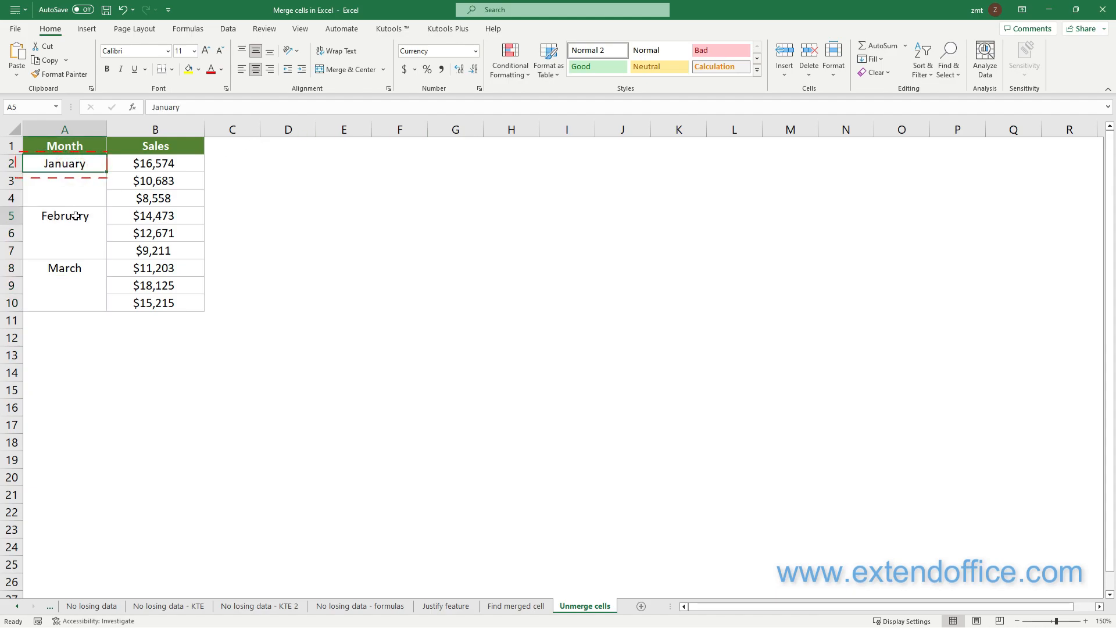
click(64, 268)
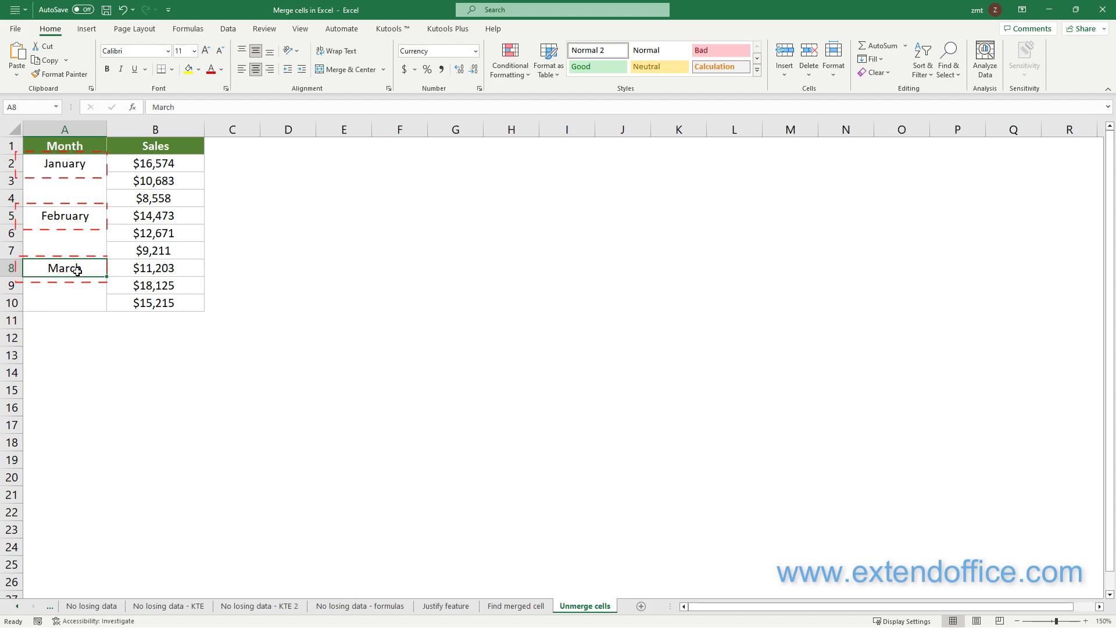